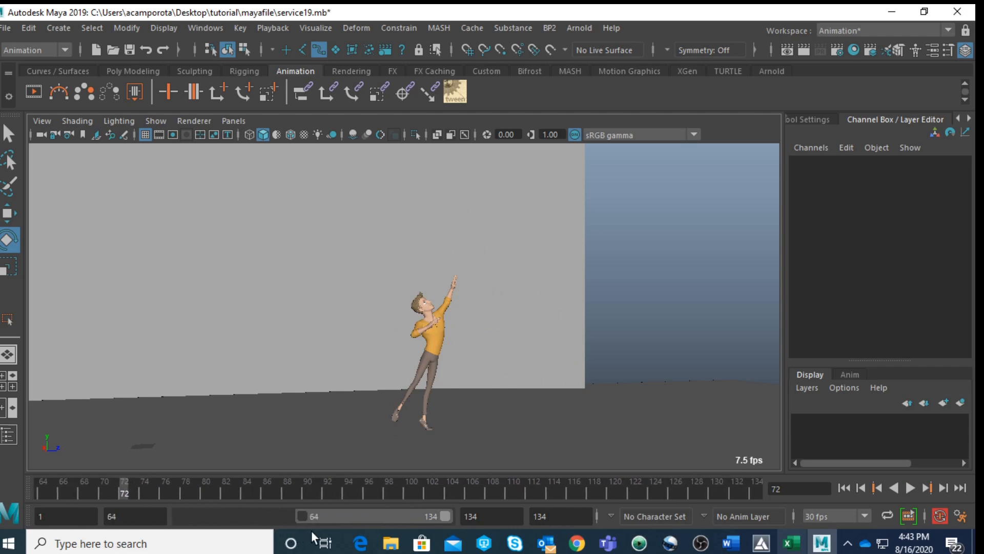
# Review the knee controls at frame 76 and extend the playback range to frame 145.
pyautogui.click(468, 327)
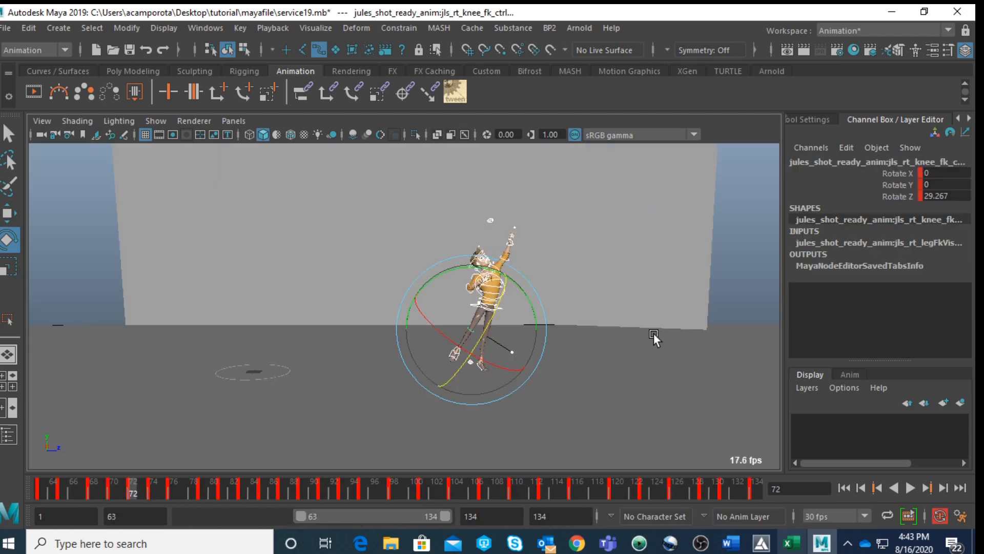
pyautogui.moveTo(693, 393)
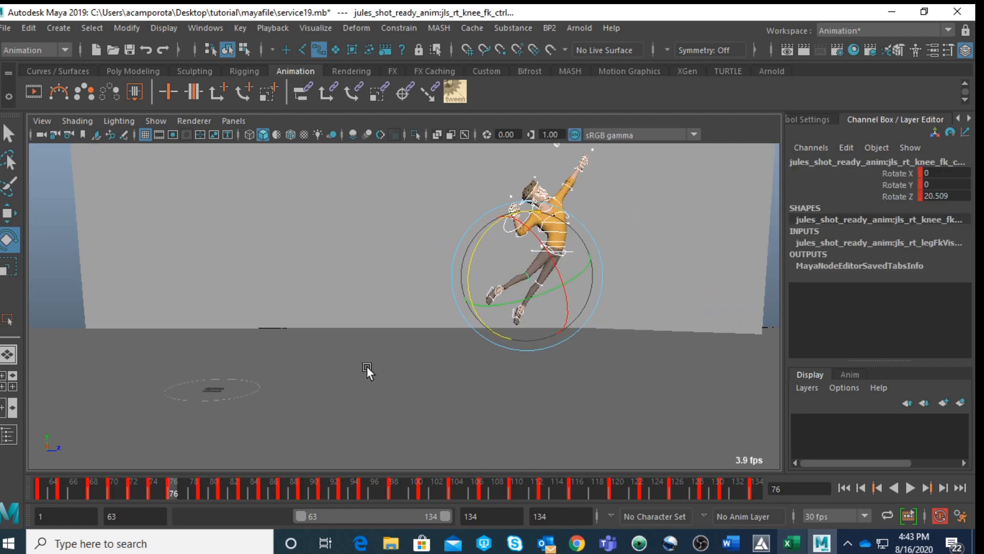
pyautogui.click(146, 478)
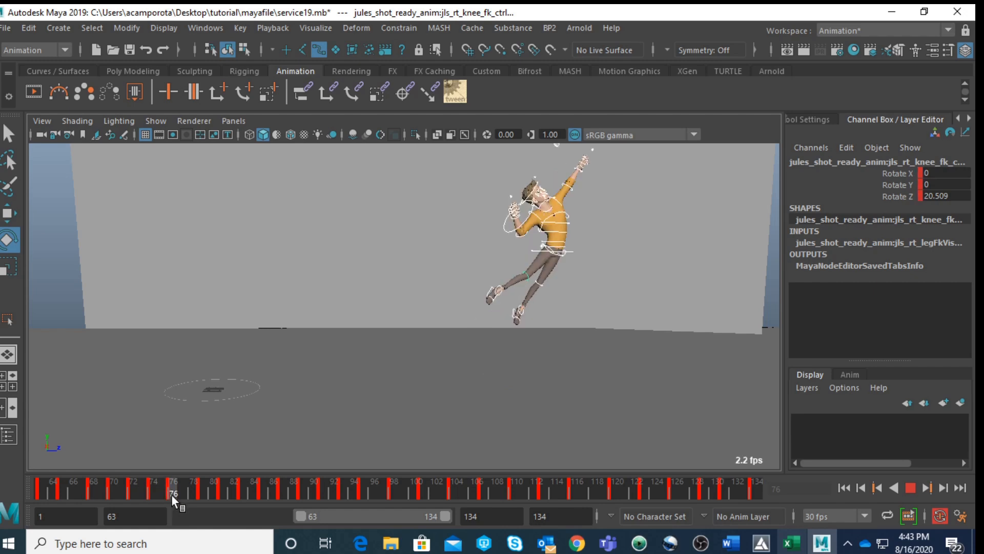
pyautogui.click(546, 251)
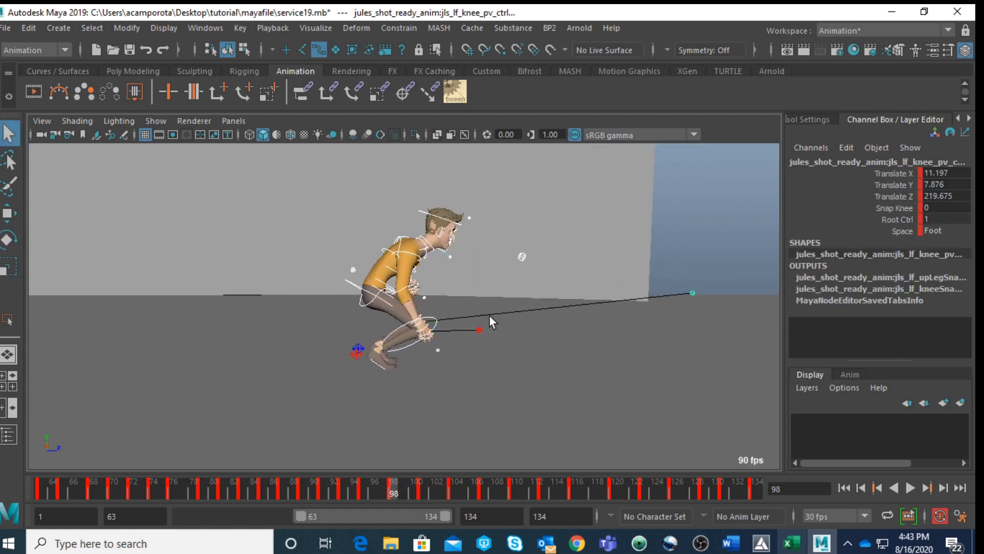
pyautogui.click(356, 350)
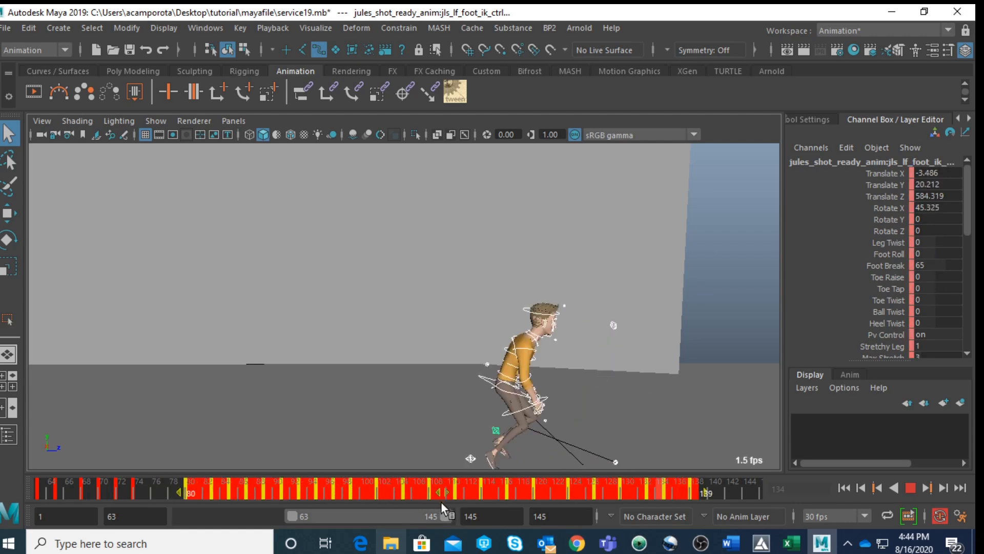
pyautogui.click(145, 495)
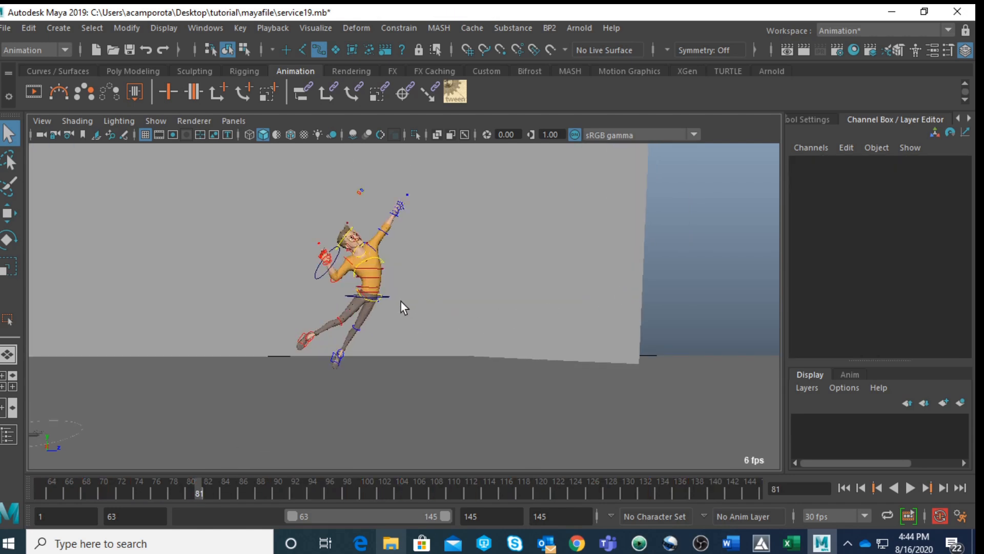
# Trail COG_ctrl over frames 63–111 and move it at airborne frames, including 96.
pyautogui.click(367, 296)
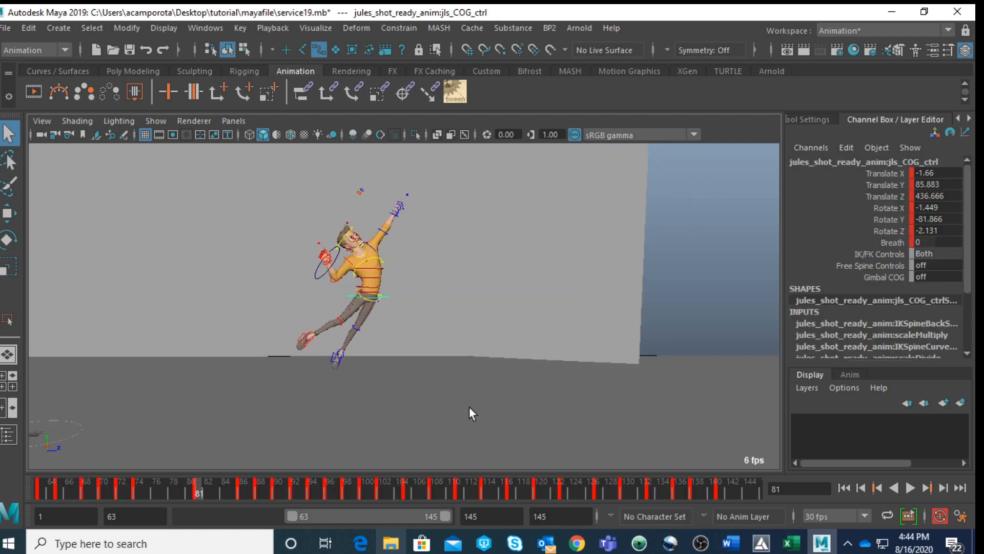
pyautogui.click(385, 495)
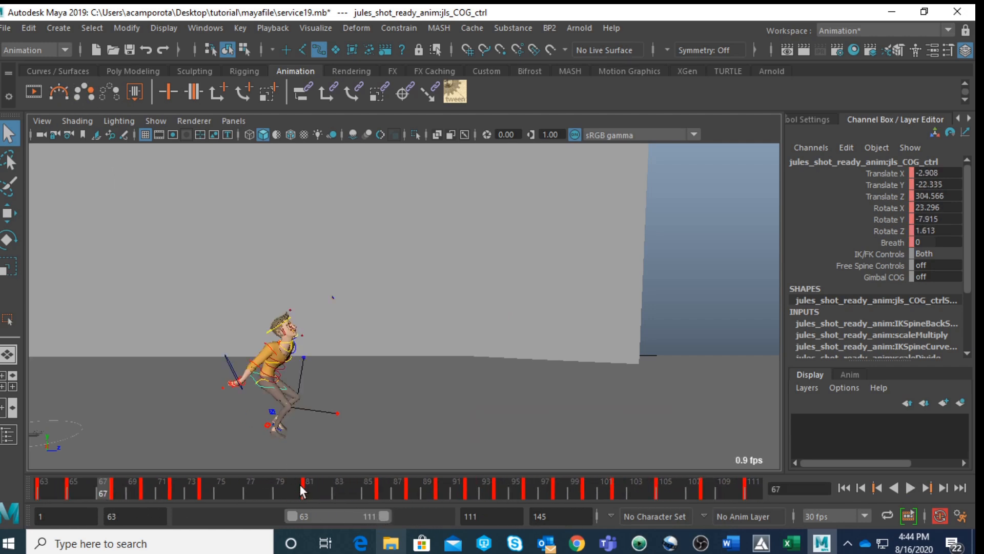
pyautogui.click(307, 481)
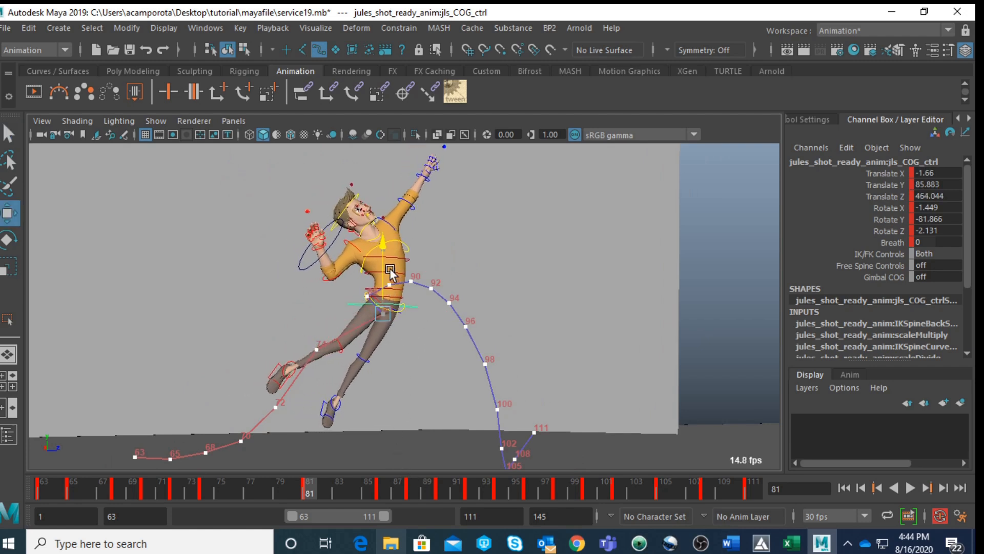
pyautogui.moveTo(388, 257); pyautogui.dragTo(388, 241)
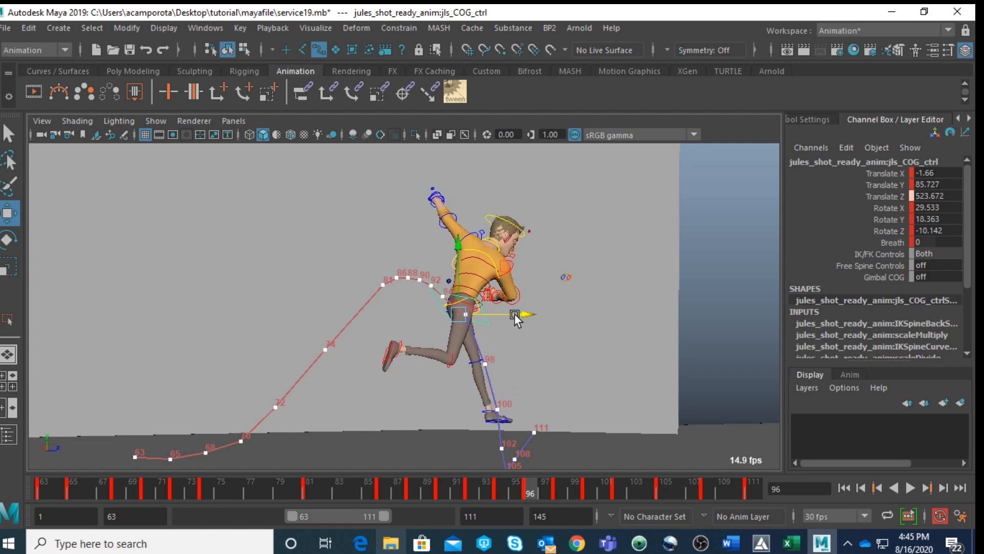
pyautogui.click(557, 482)
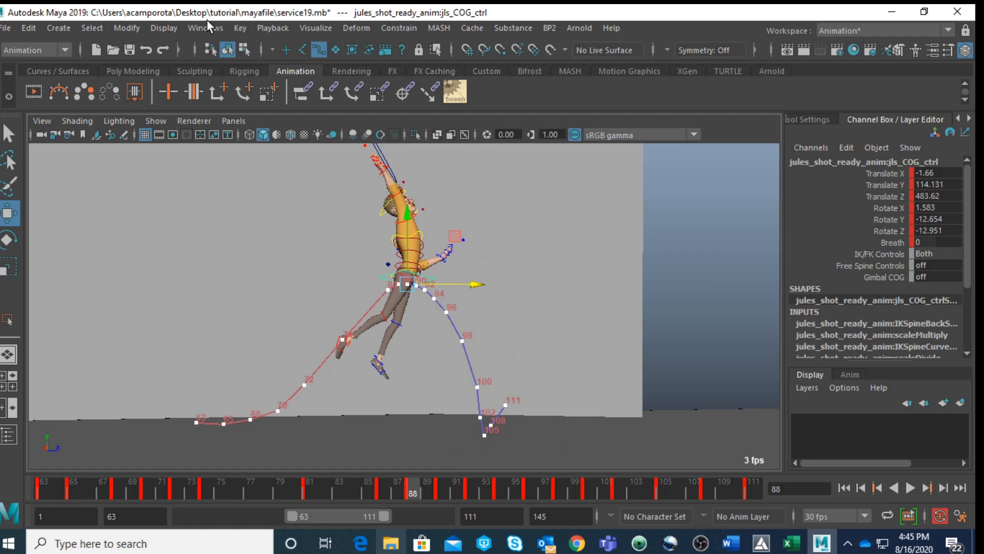
pyautogui.moveTo(209, 495)
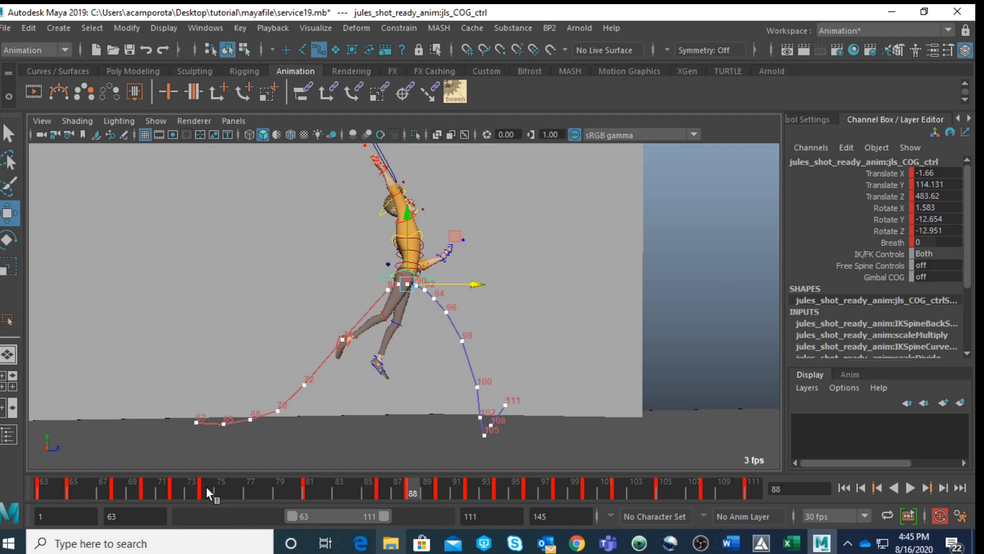
# Delete the COG motion trail node in the Outliner at frame 76.
pyautogui.click(220, 484)
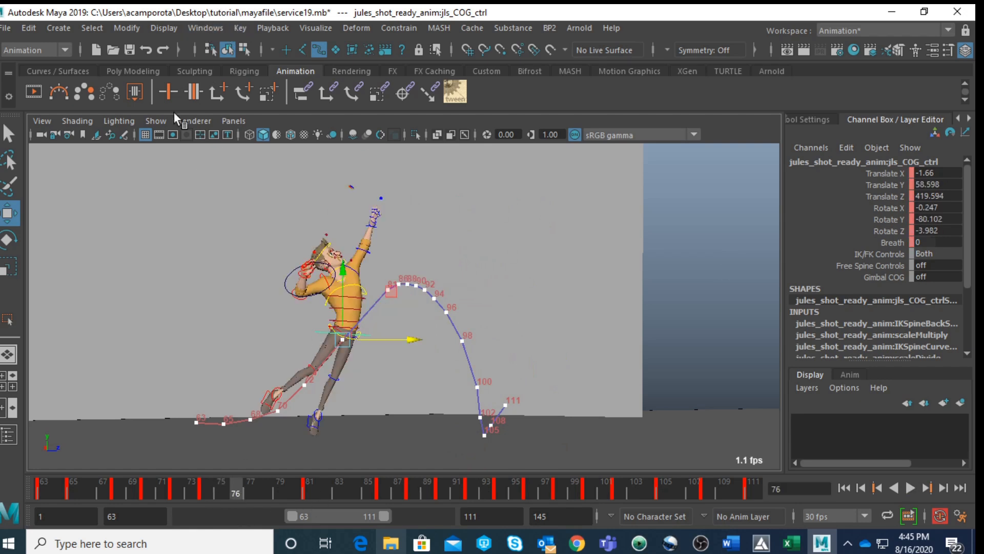
pyautogui.click(204, 28)
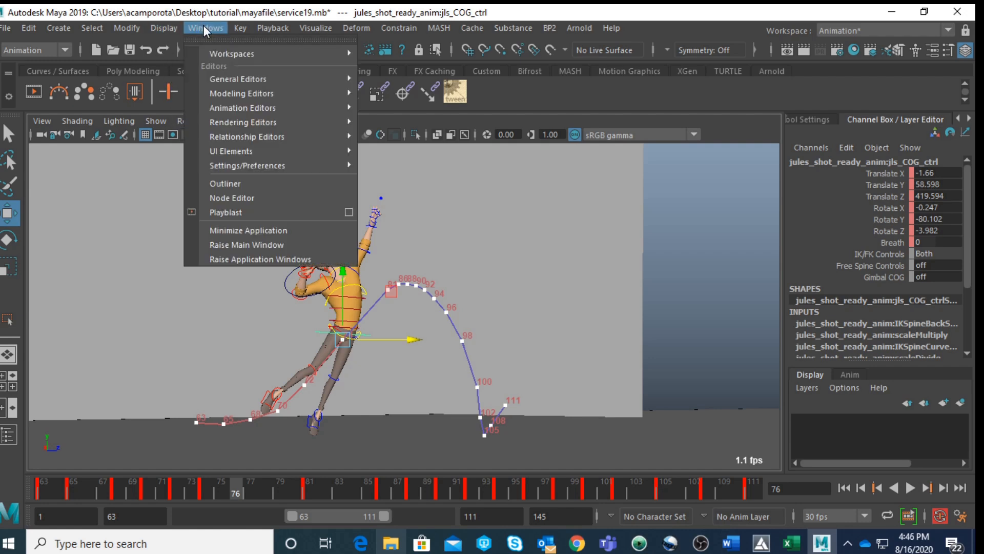
pyautogui.click(224, 183)
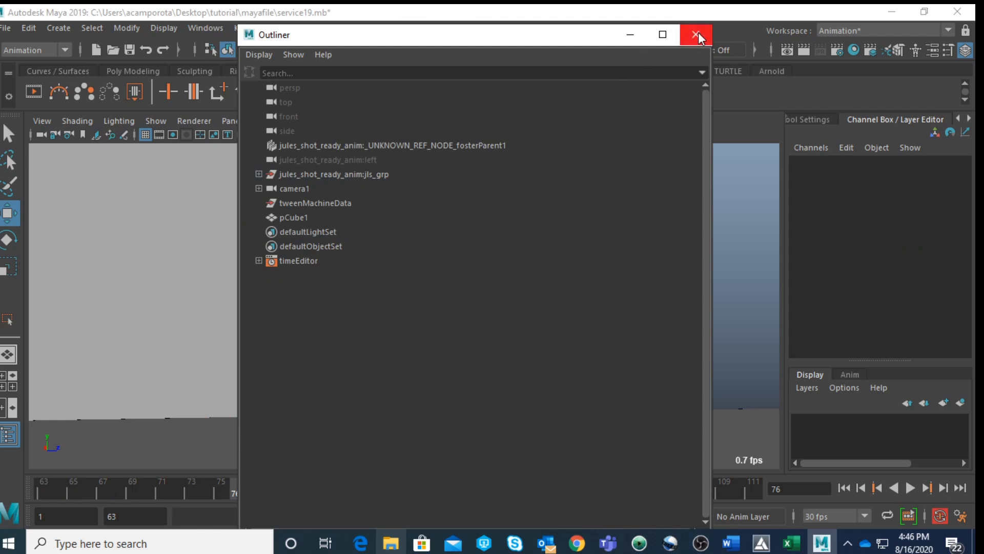
pyautogui.click(694, 36)
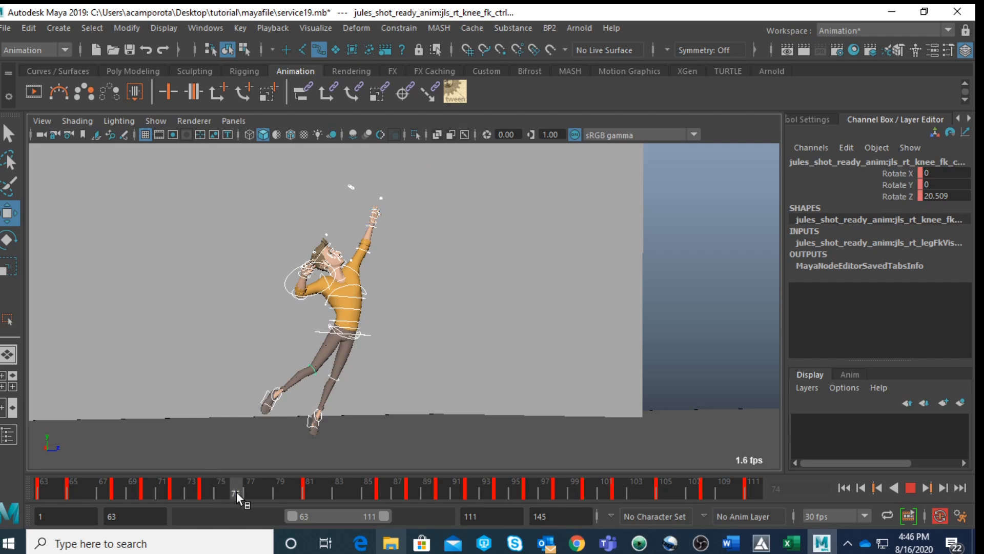
# Blend the arm in-betweens at frames 76, 78 and 84 with tweenMachine.
pyautogui.click(454, 92)
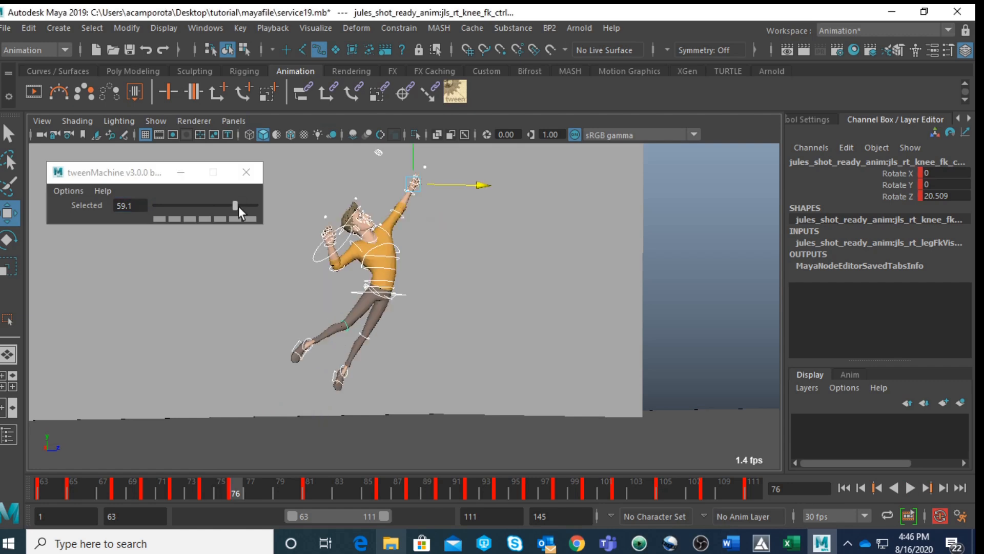
pyautogui.click(250, 486)
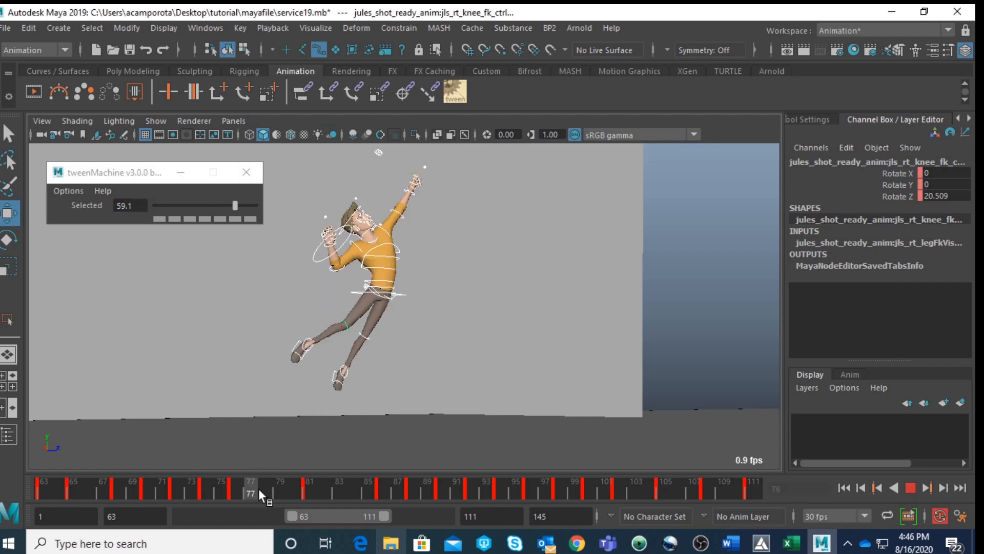
pyautogui.moveTo(236, 205); pyautogui.dragTo(244, 208)
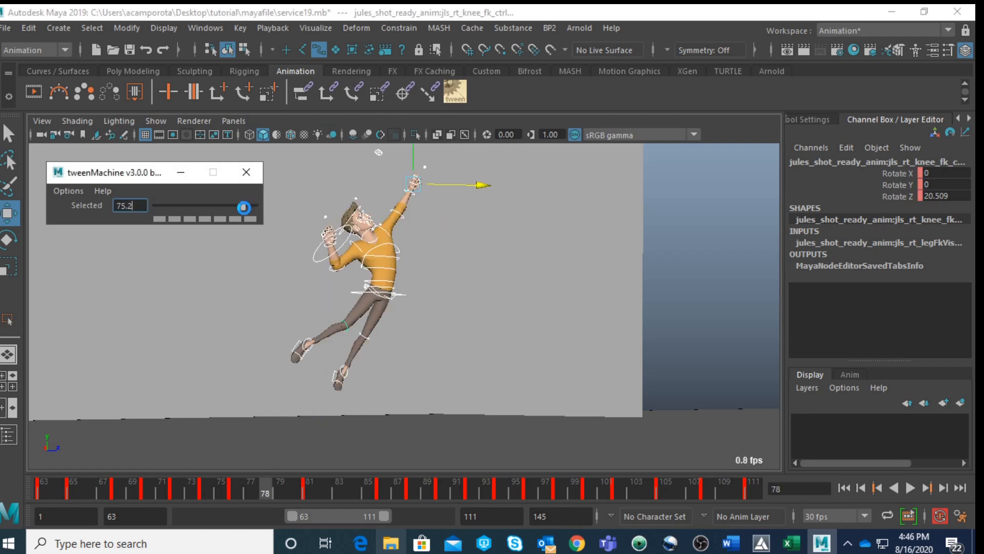
pyautogui.click(302, 489)
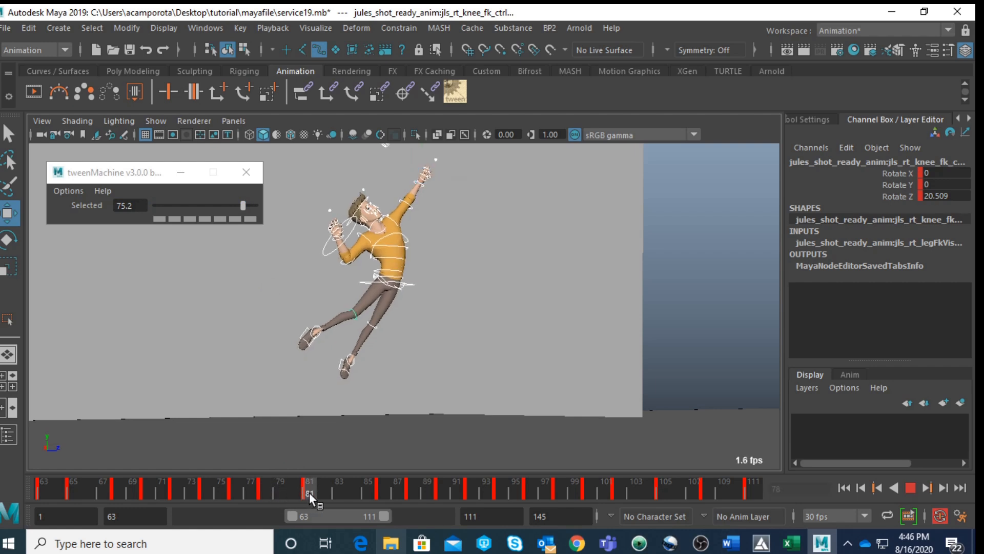
pyautogui.click(350, 486)
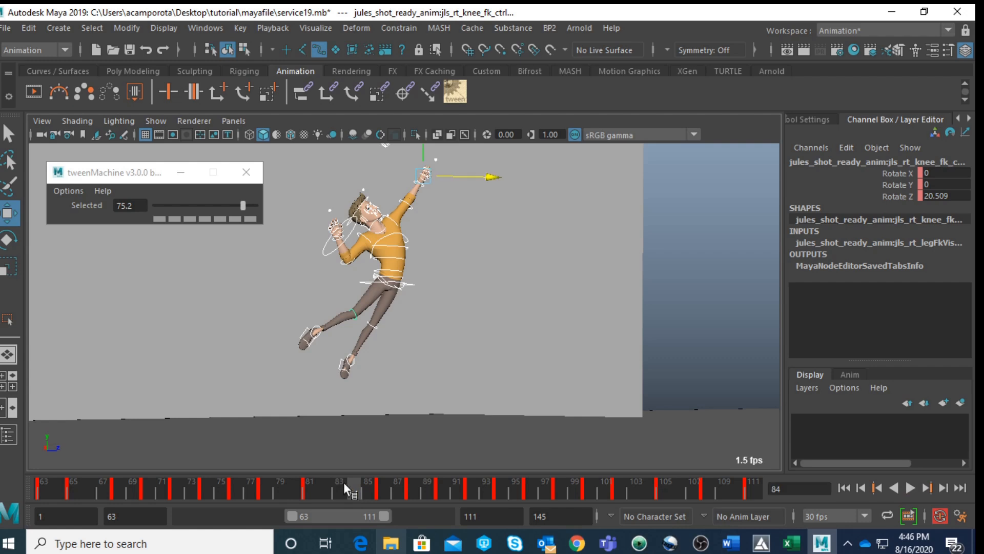
pyautogui.moveTo(243, 205); pyautogui.dragTo(169, 205)
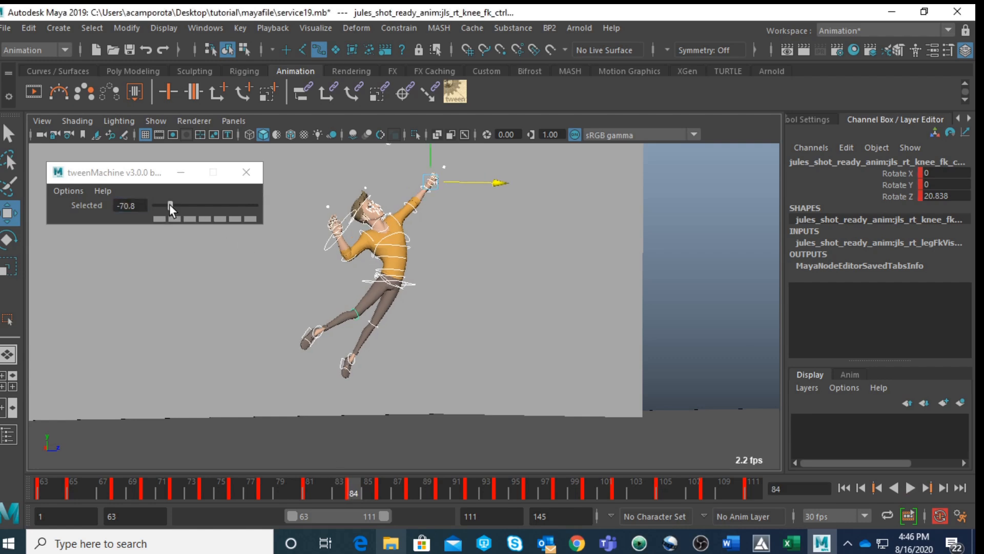
pyautogui.moveTo(182, 201)
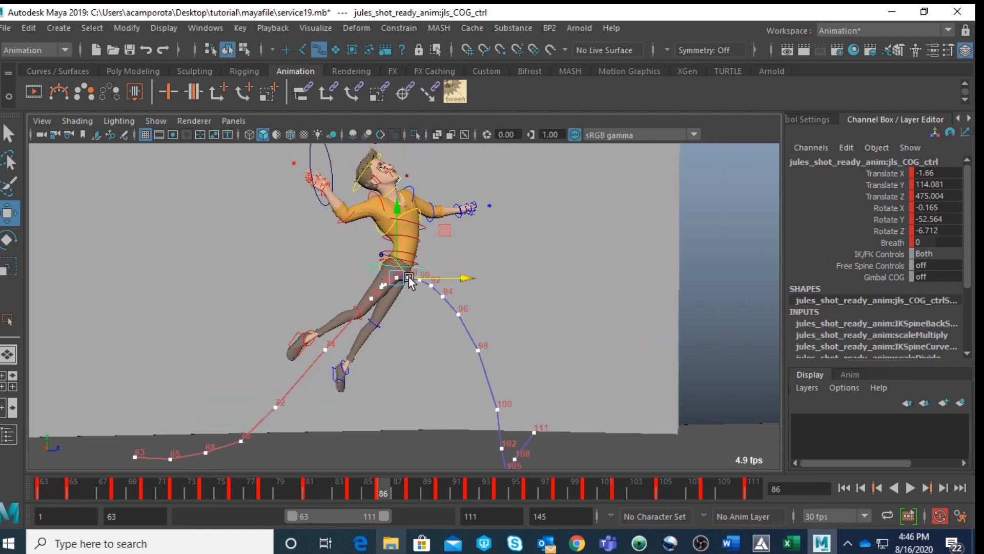
# Isolate the COG Translate Y curve in the Graph Editor and scale its peak keys upward.
pyautogui.click(205, 27)
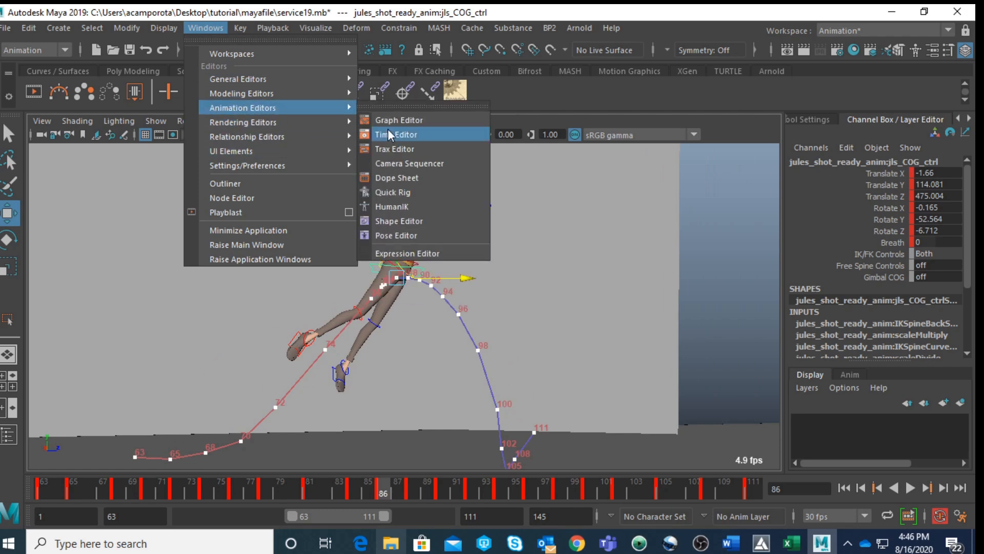
pyautogui.click(399, 120)
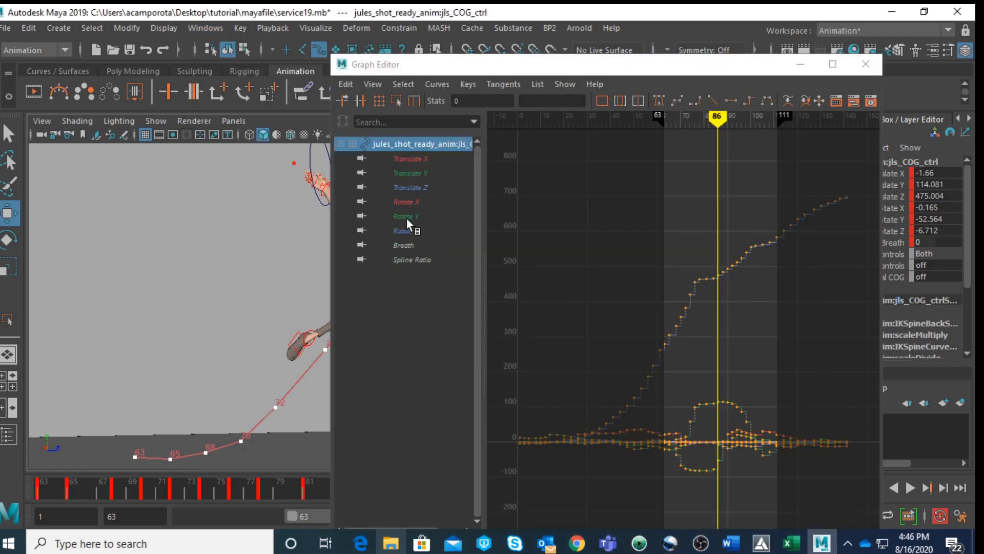
pyautogui.click(406, 216)
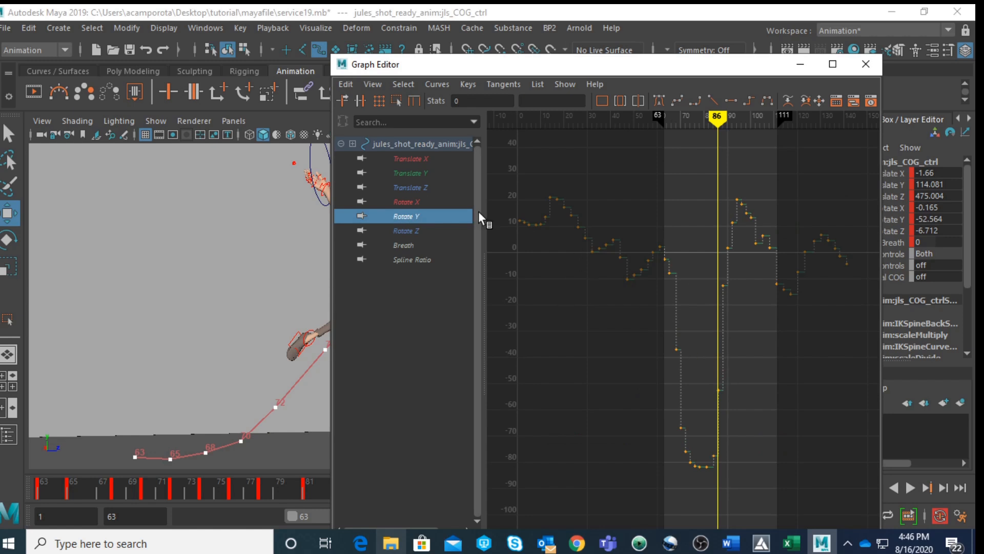
pyautogui.click(410, 158)
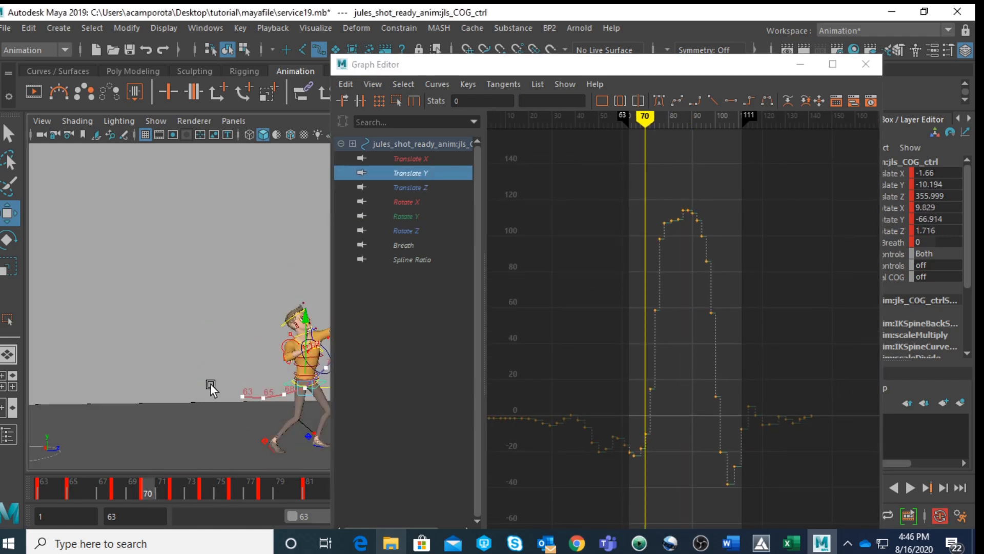
pyautogui.click(208, 487)
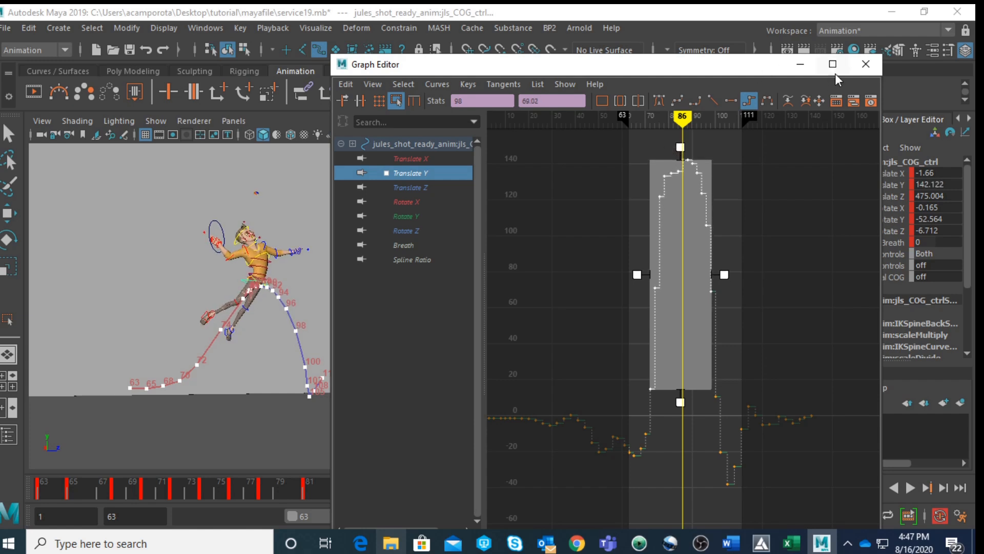
pyautogui.click(866, 64)
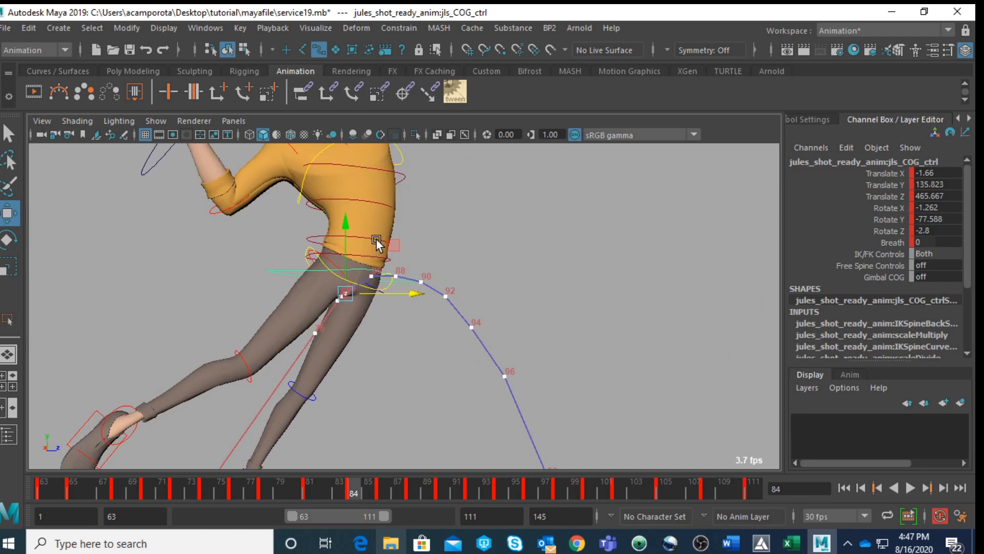
pyautogui.moveTo(420, 248)
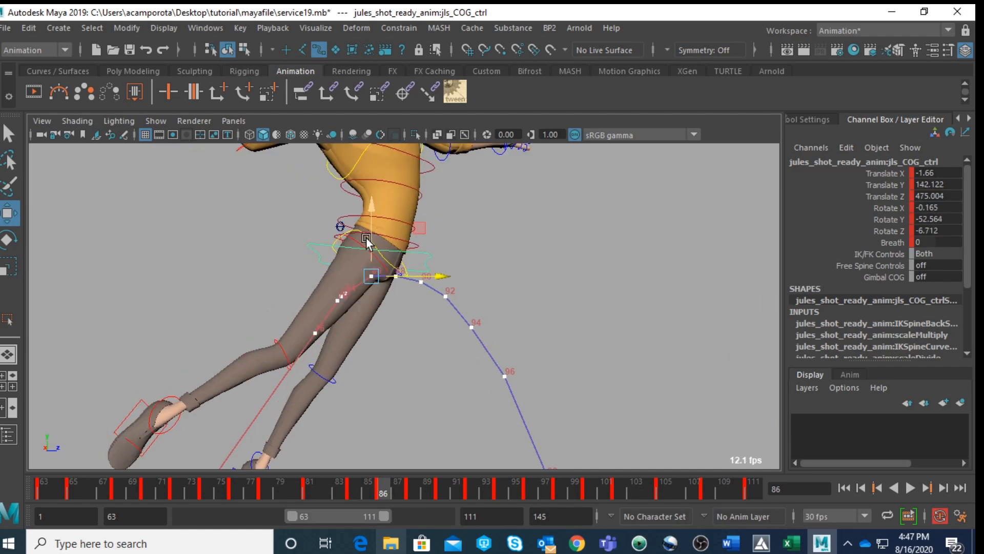
# Nudge the COG at frames 78, 81, 84, 86, 88, 92 and 96 to smooth the apex.
pyautogui.click(353, 492)
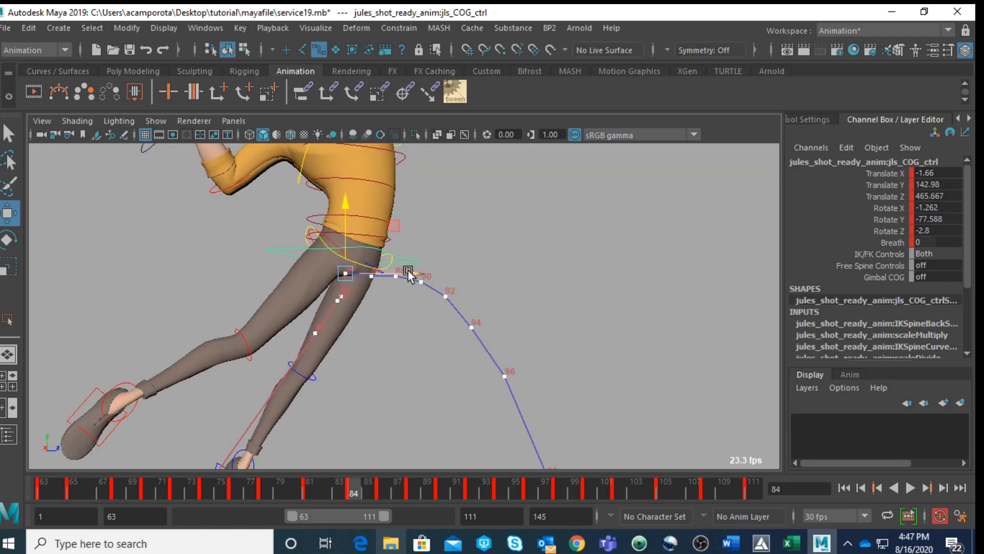
pyautogui.click(329, 481)
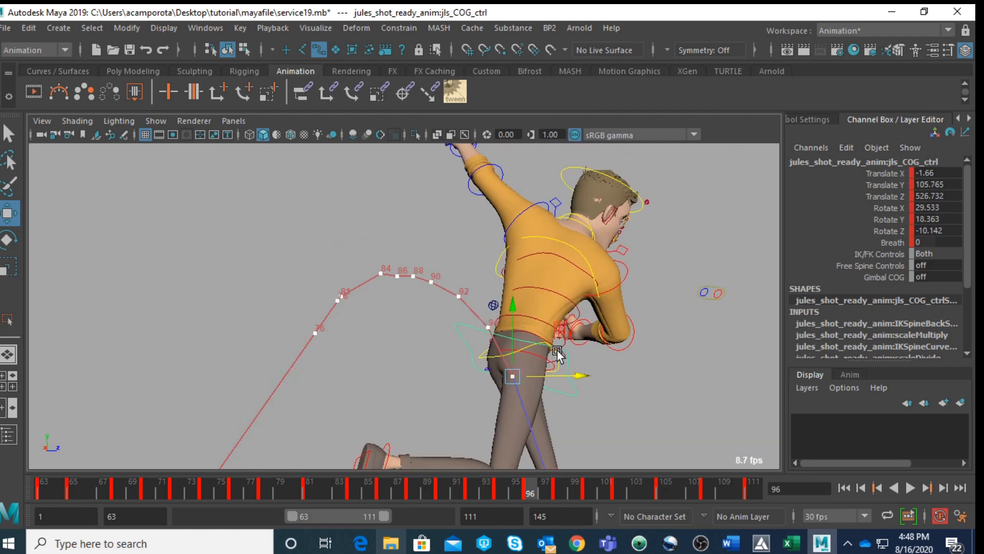
pyautogui.click(461, 481)
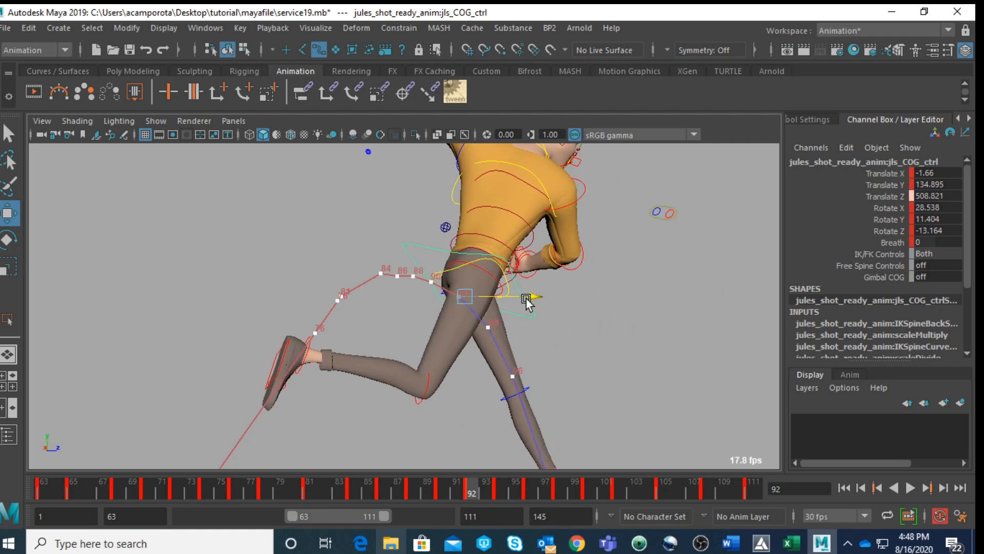
pyautogui.click(440, 492)
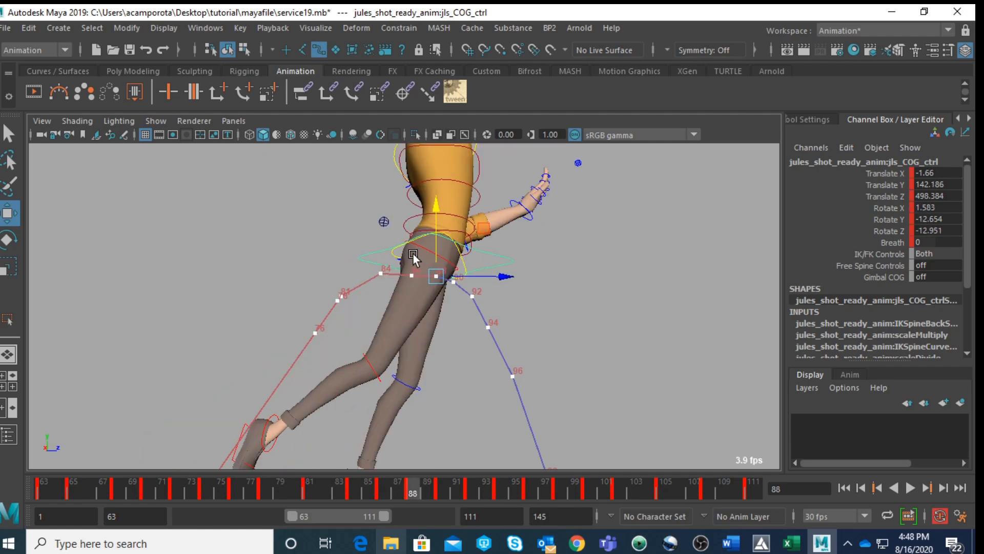
pyautogui.click(353, 492)
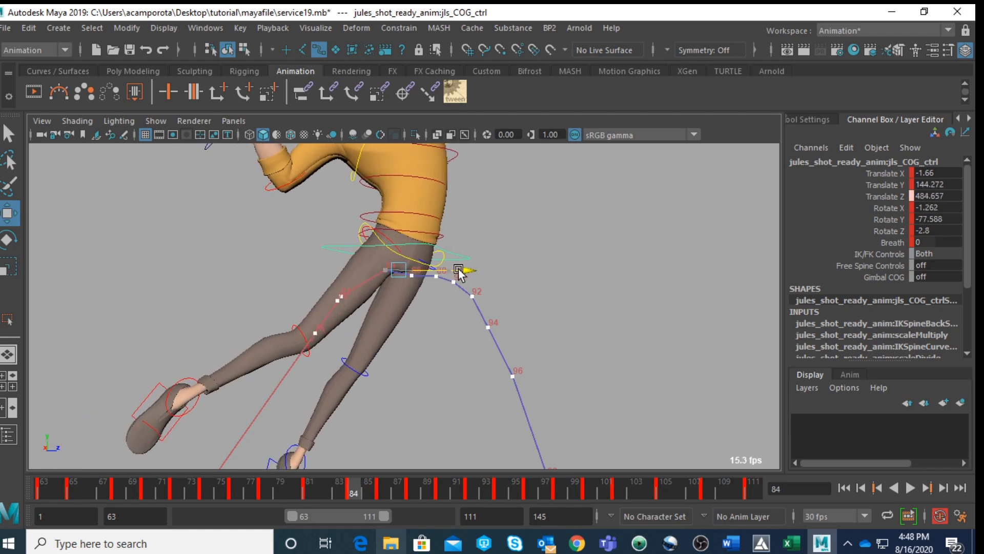
pyautogui.click(328, 481)
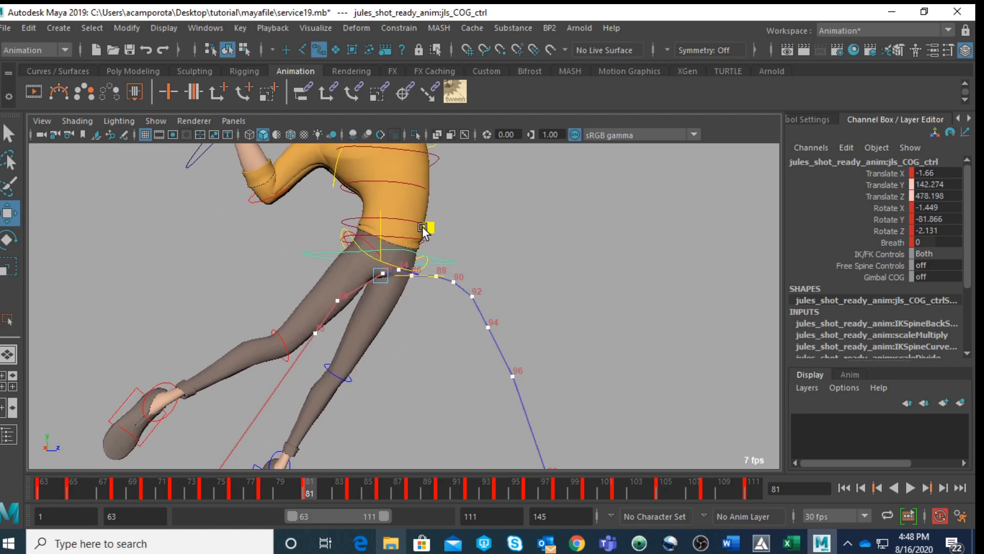
pyautogui.click(264, 482)
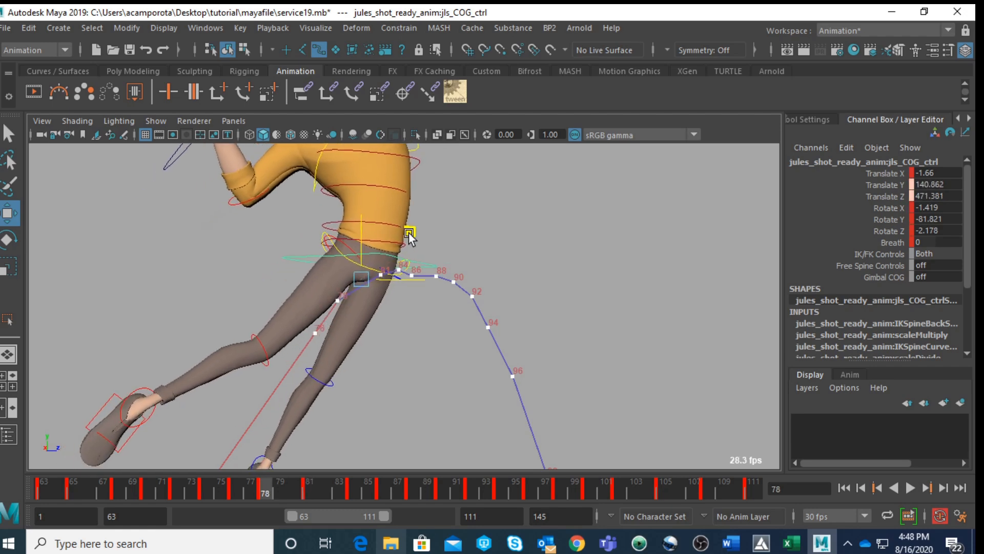
pyautogui.click(237, 482)
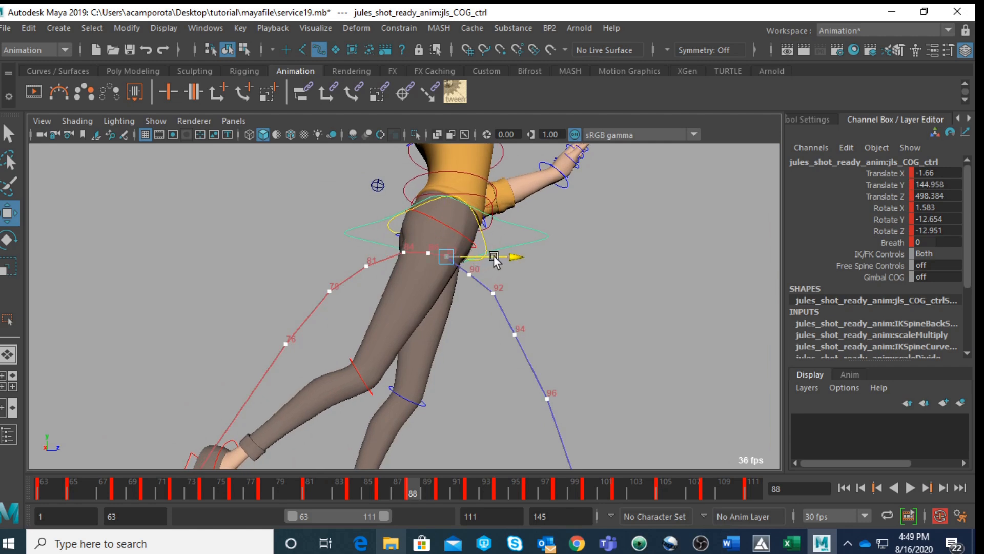
# Adjust the COG at frames 84, 88, 90, 92, 94 and 96 along the arc.
pyautogui.click(440, 482)
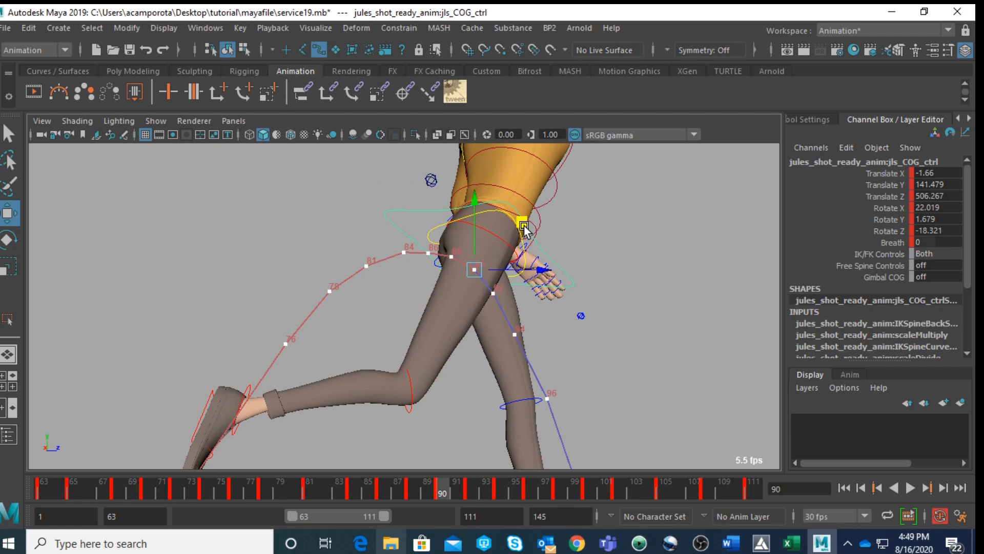
pyautogui.click(470, 481)
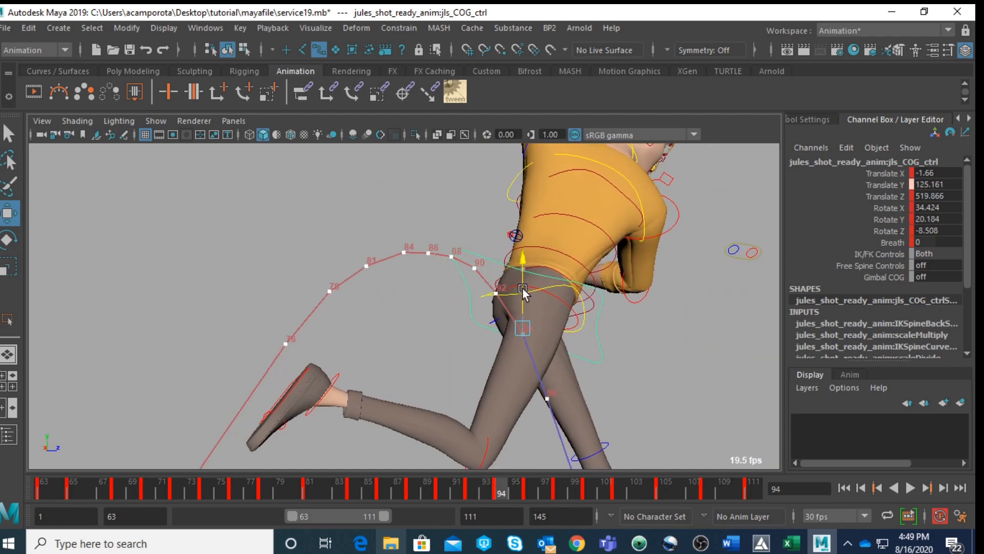
pyautogui.click(472, 490)
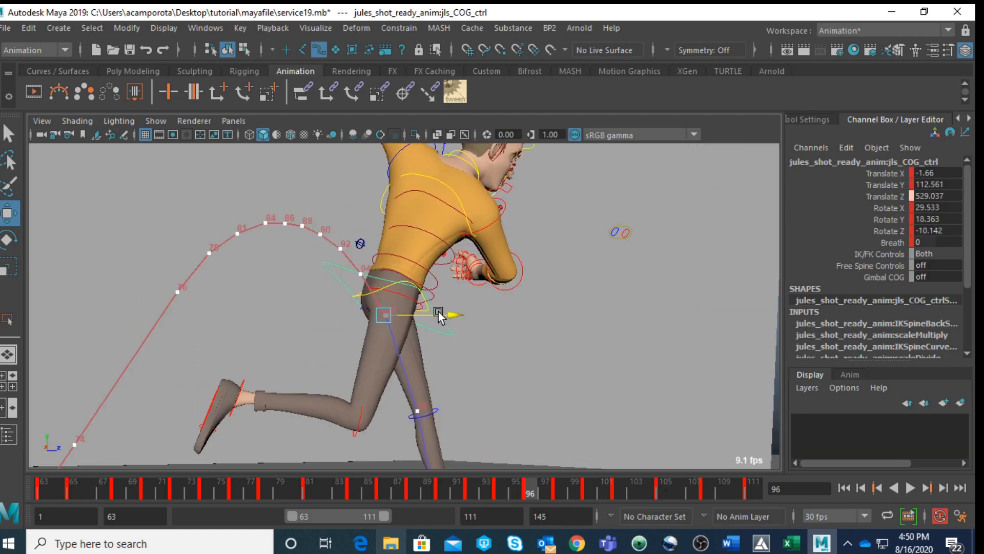
pyautogui.click(514, 482)
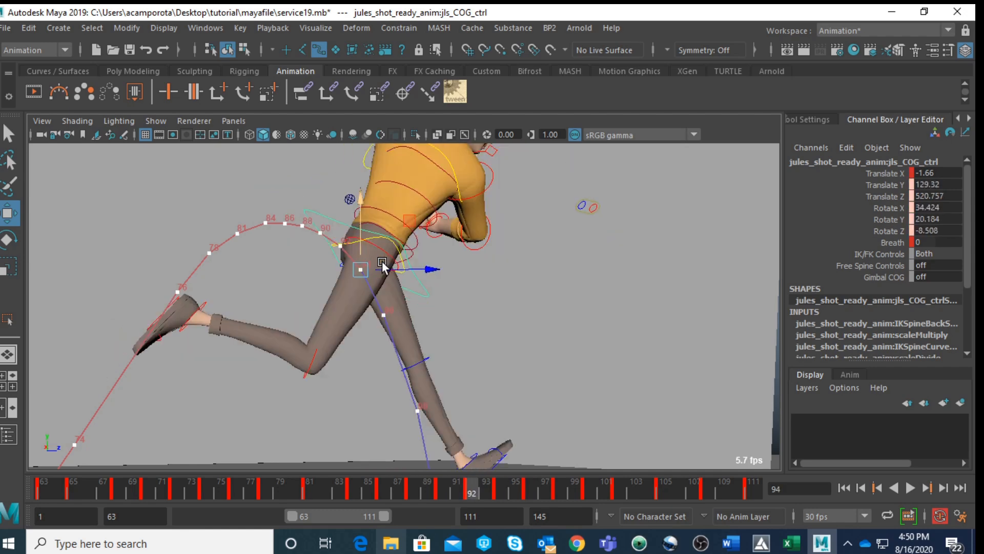
pyautogui.click(353, 493)
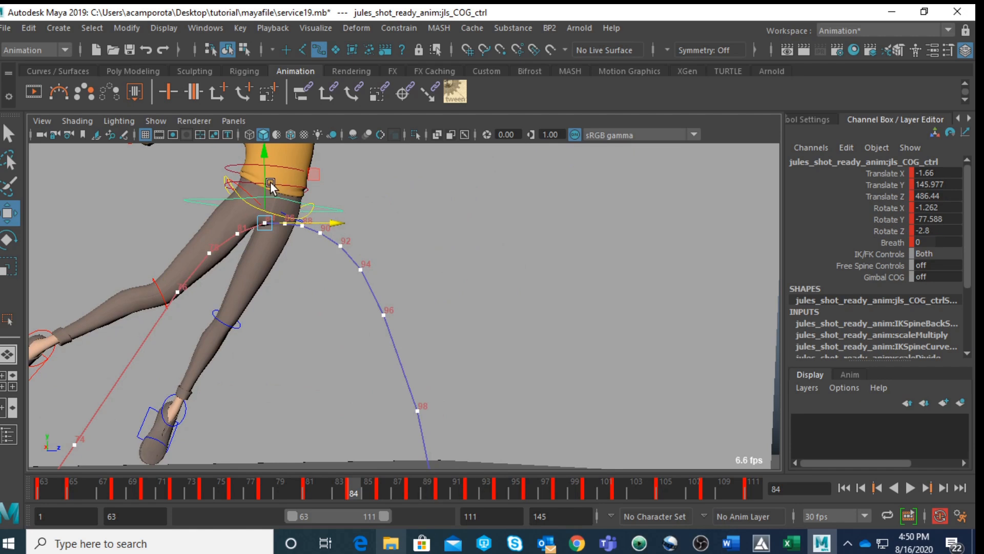
pyautogui.moveTo(270, 188); pyautogui.dragTo(342, 226)
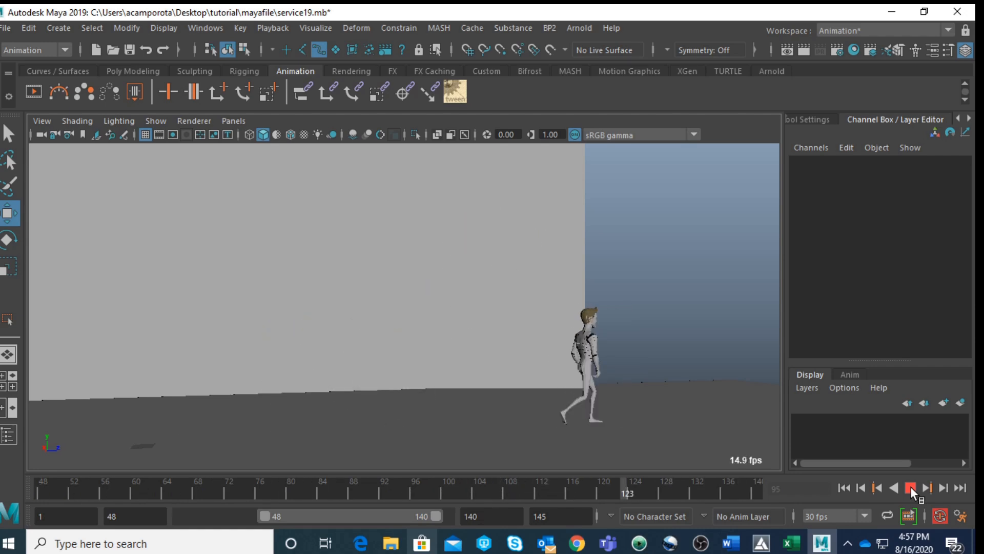
# Stop playback of the 48–140 shot and select the character rig.
pyautogui.click(909, 488)
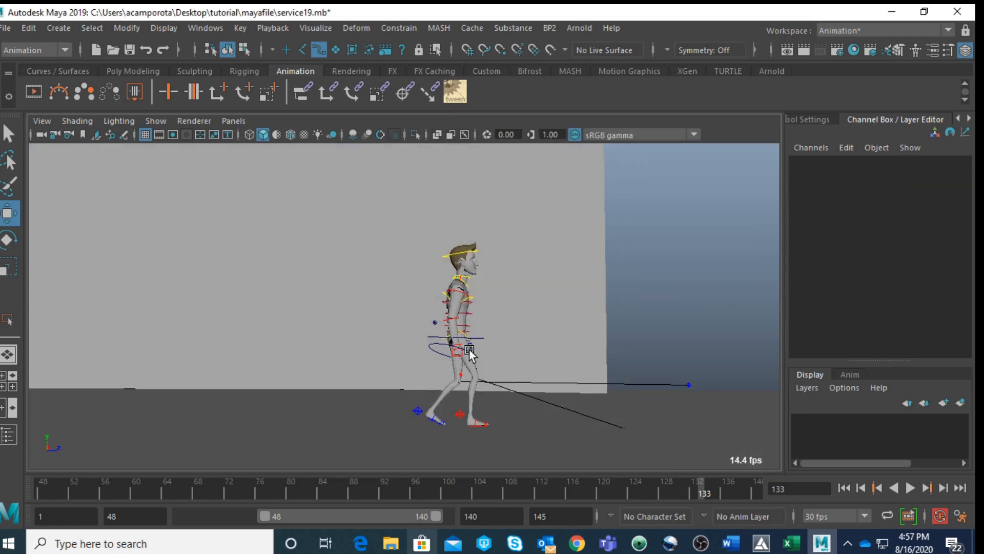
pyautogui.click(469, 350)
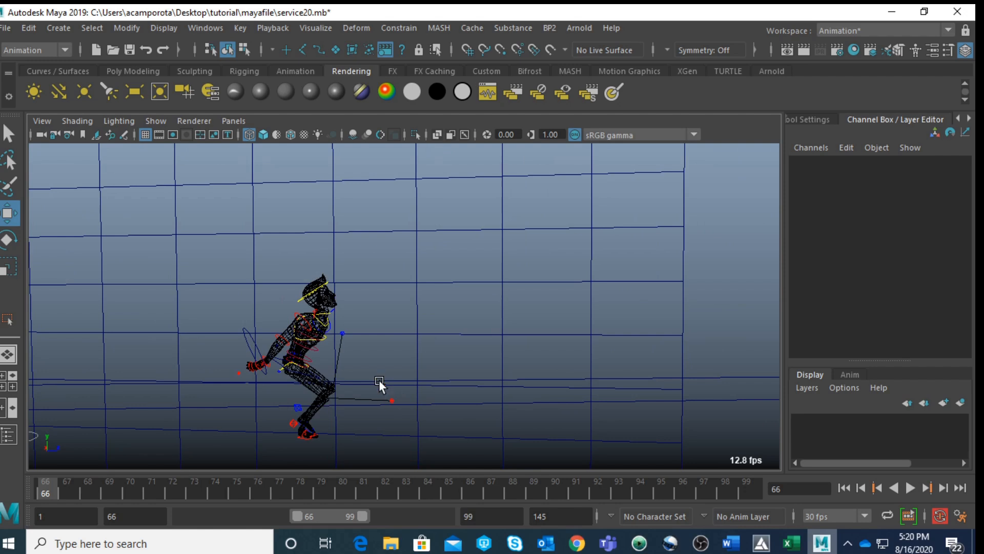
pyautogui.moveTo(293, 478)
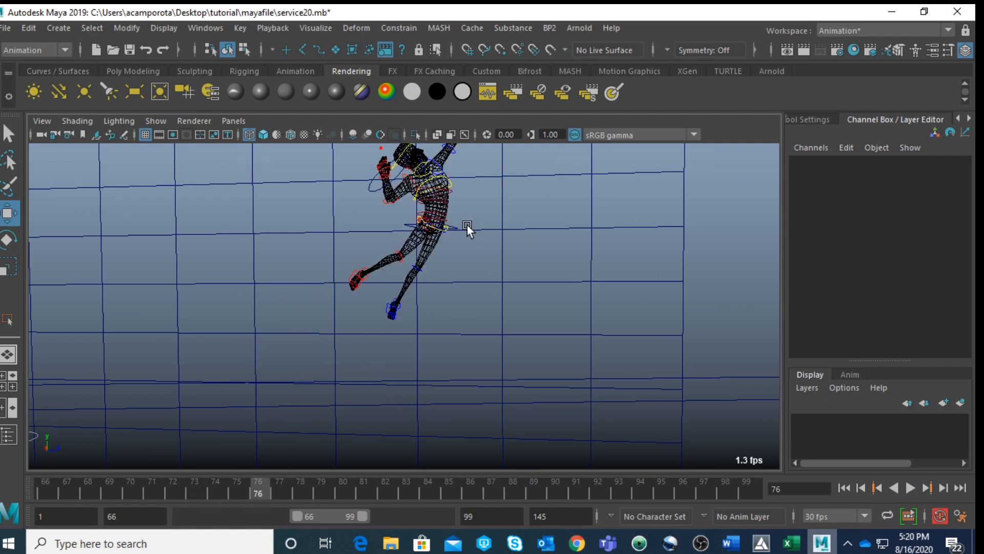
pyautogui.moveTo(461, 238)
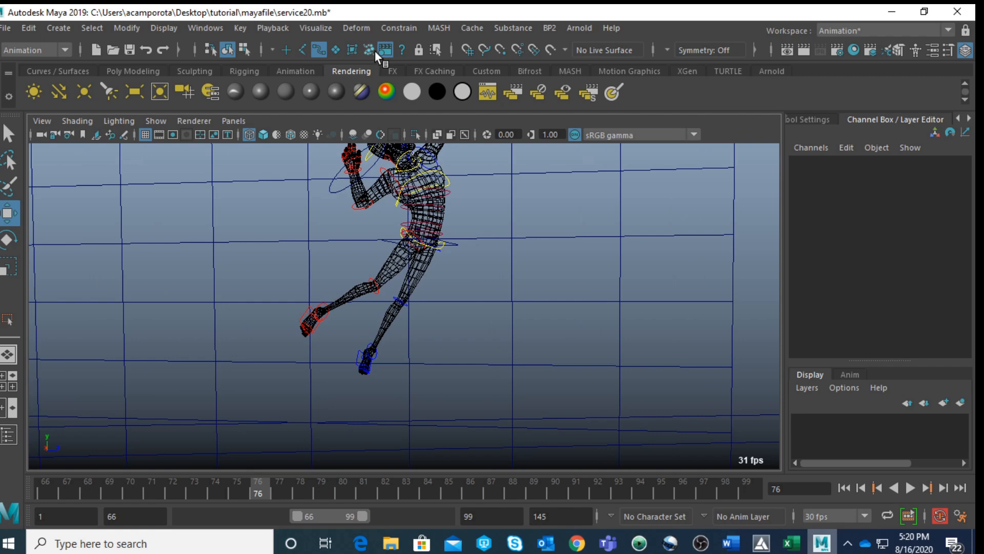
# Shade the character, check the COG pose from frame 76 to 70, then pick the hip control.
pyautogui.click(424, 273)
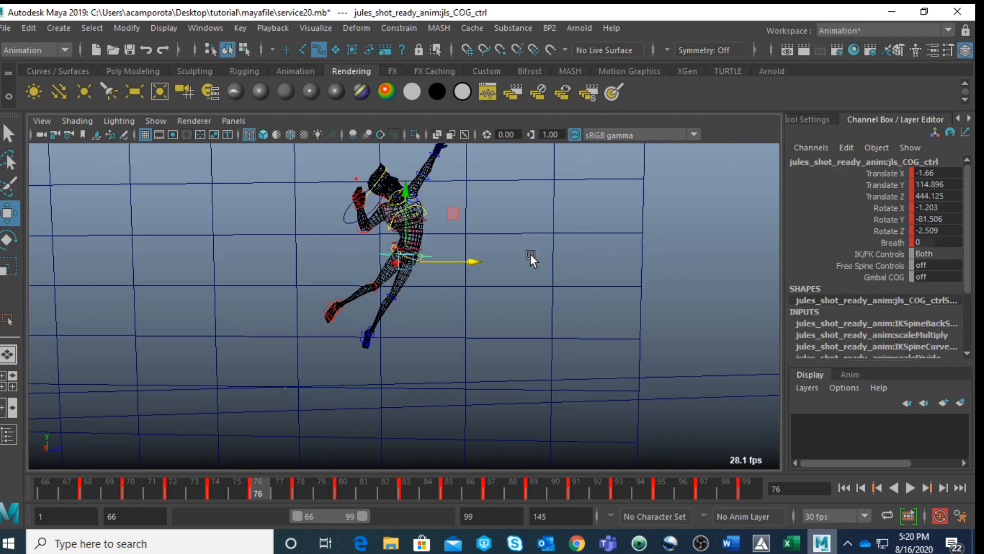
pyautogui.press('5')
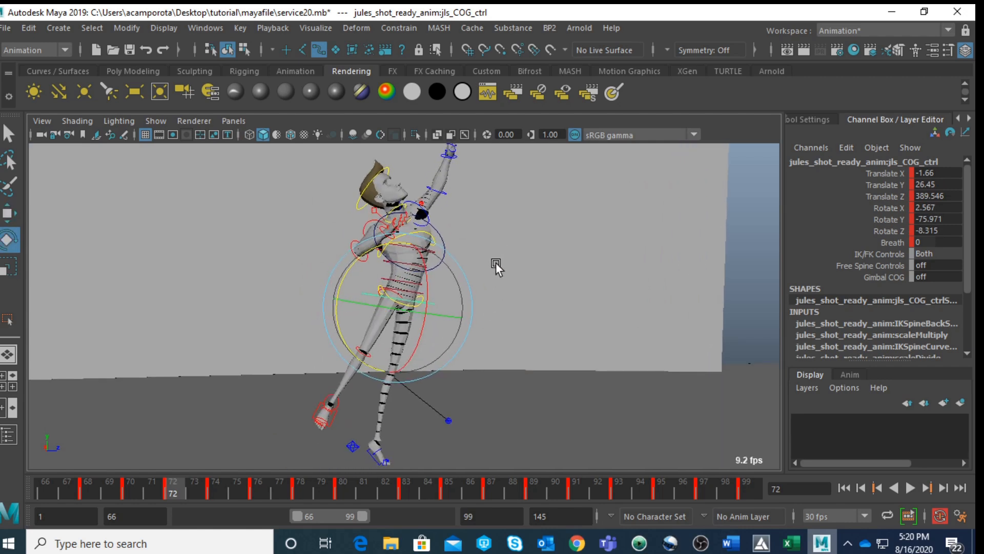
pyautogui.click(130, 482)
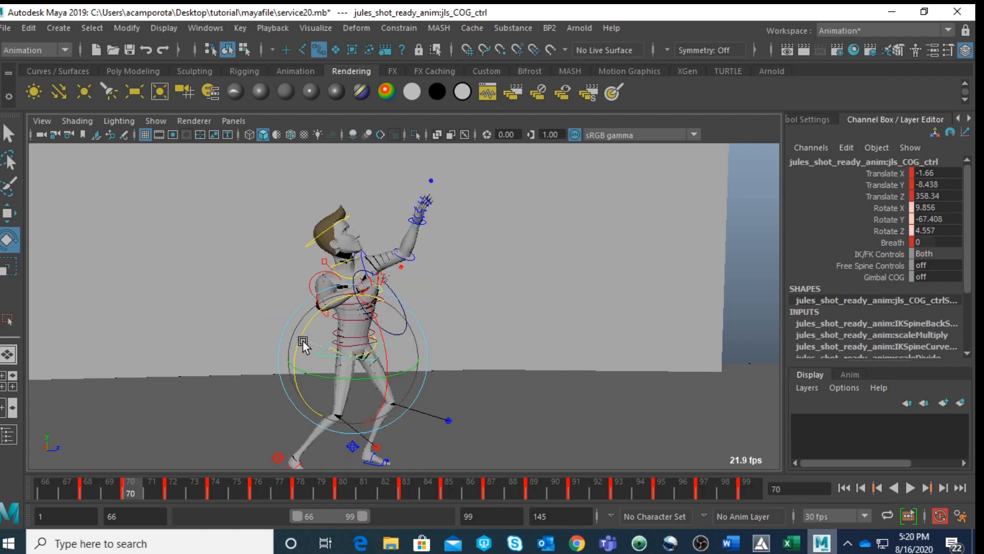
pyautogui.click(361, 361)
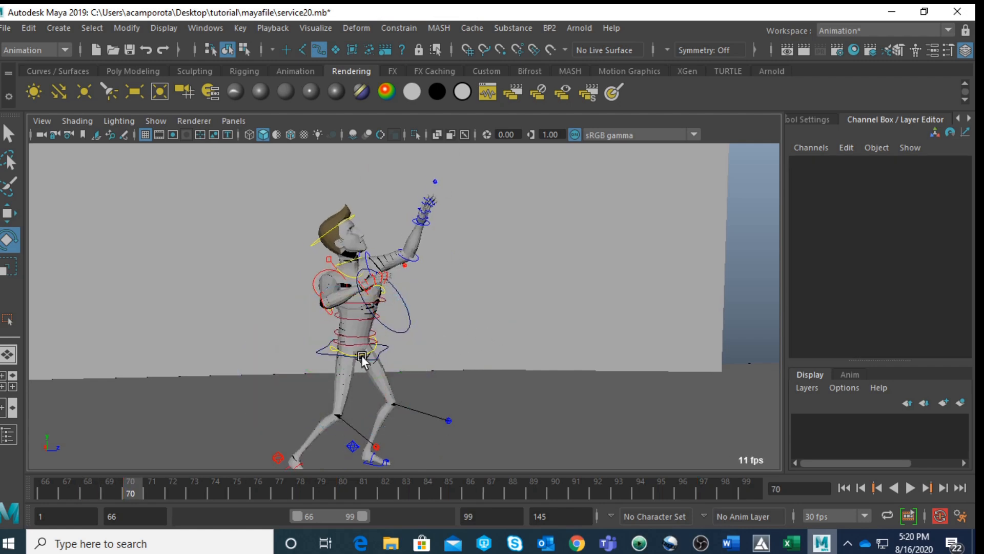
pyautogui.click(362, 358)
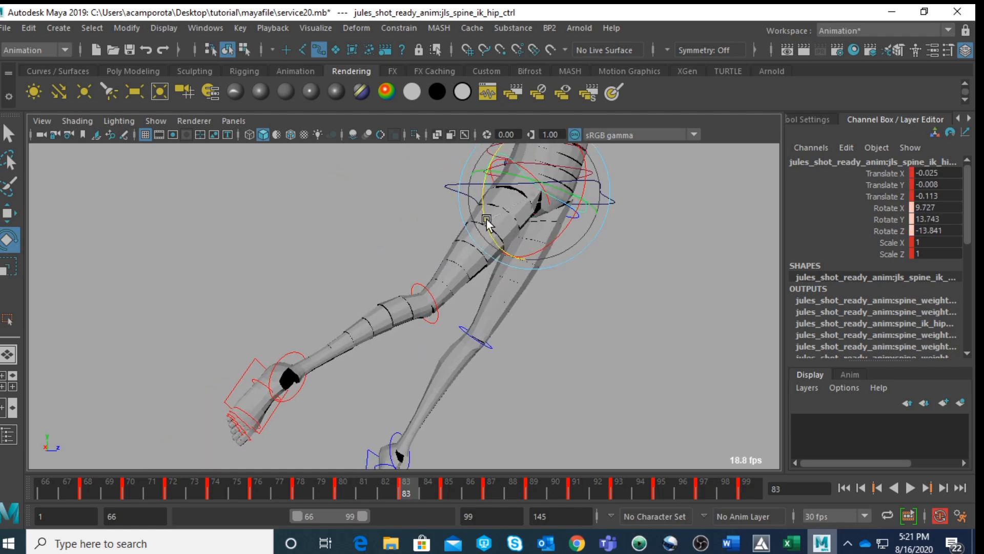
# Rotate the hip control at frames 83 and 80, then go to frame 78.
pyautogui.click(447, 480)
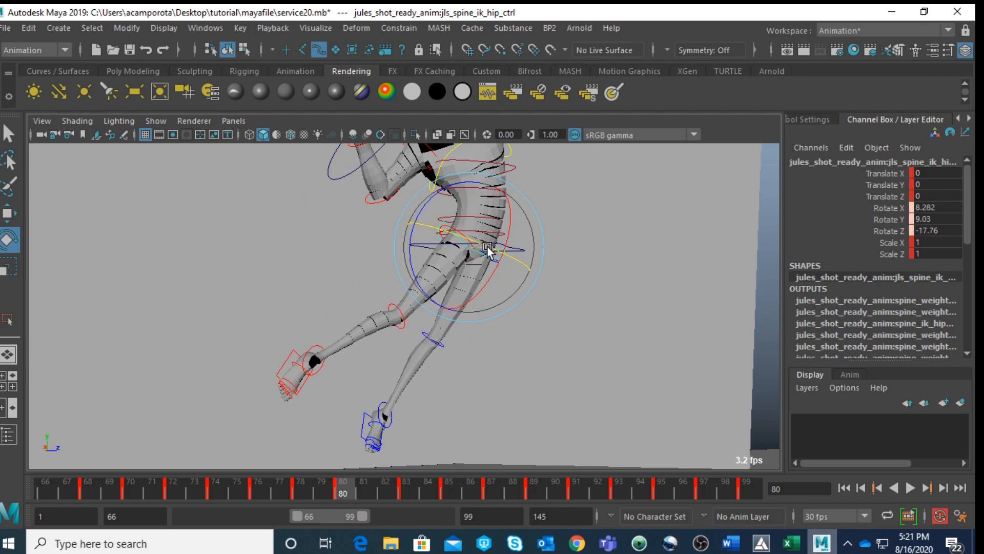
pyautogui.click(405, 479)
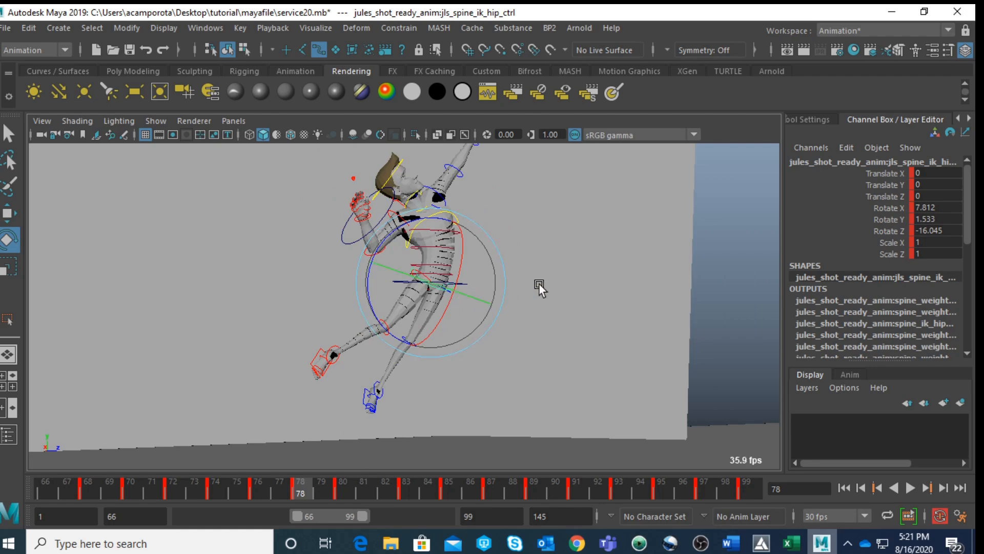
pyautogui.click(235, 482)
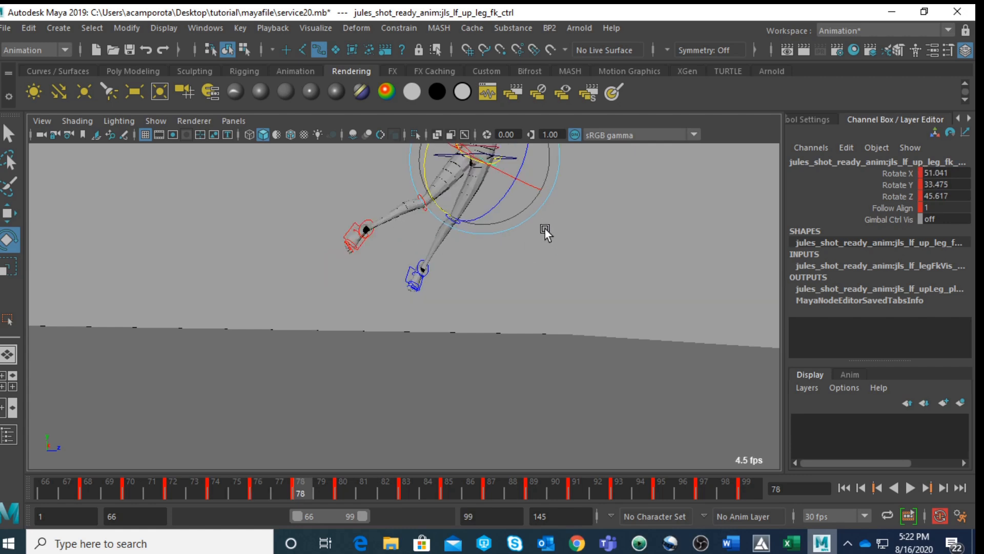
# Rotate jls_lf_up_leg_fk_ctrl at frame 78 and jls_lf_knee_fk_ctrl at frame 83.
pyautogui.click(343, 486)
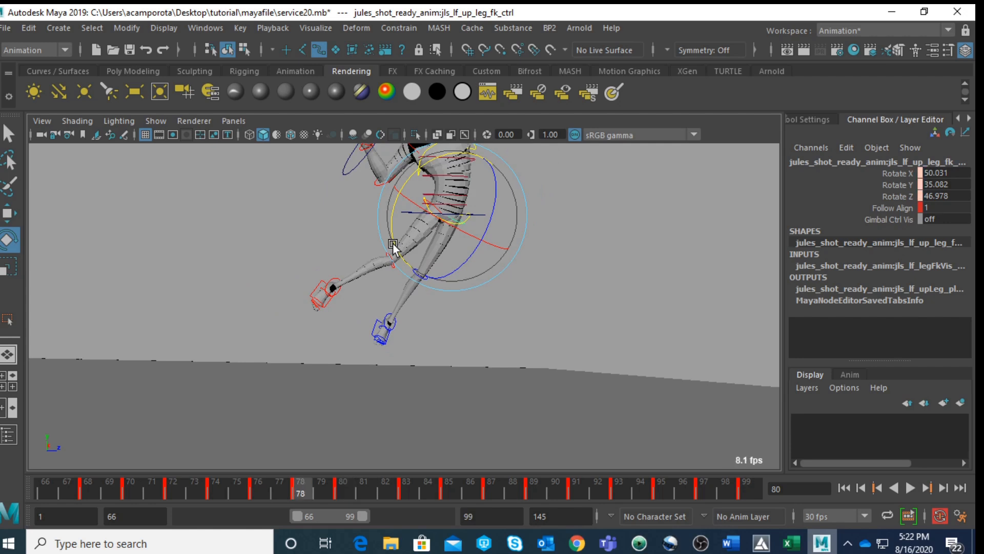
pyautogui.click(343, 488)
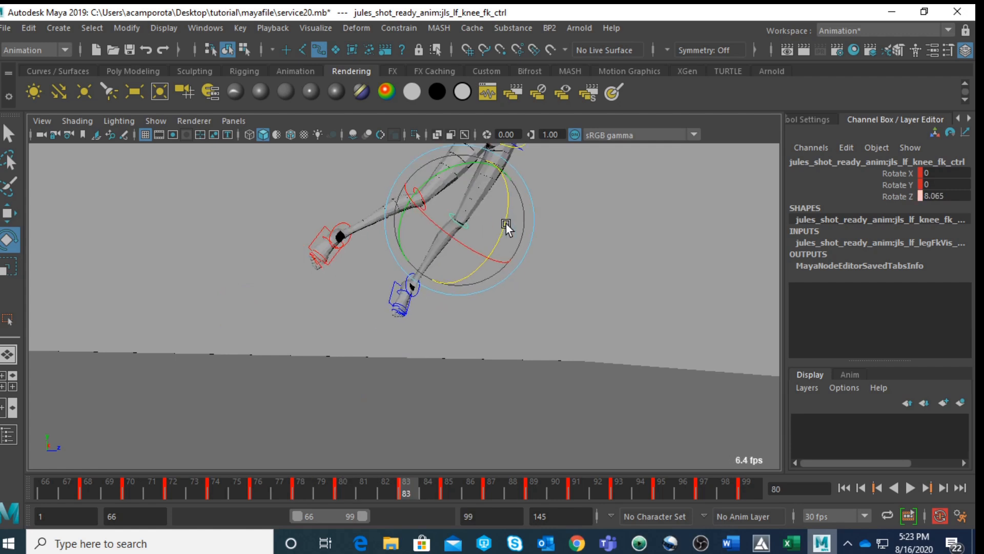
pyautogui.click(449, 470)
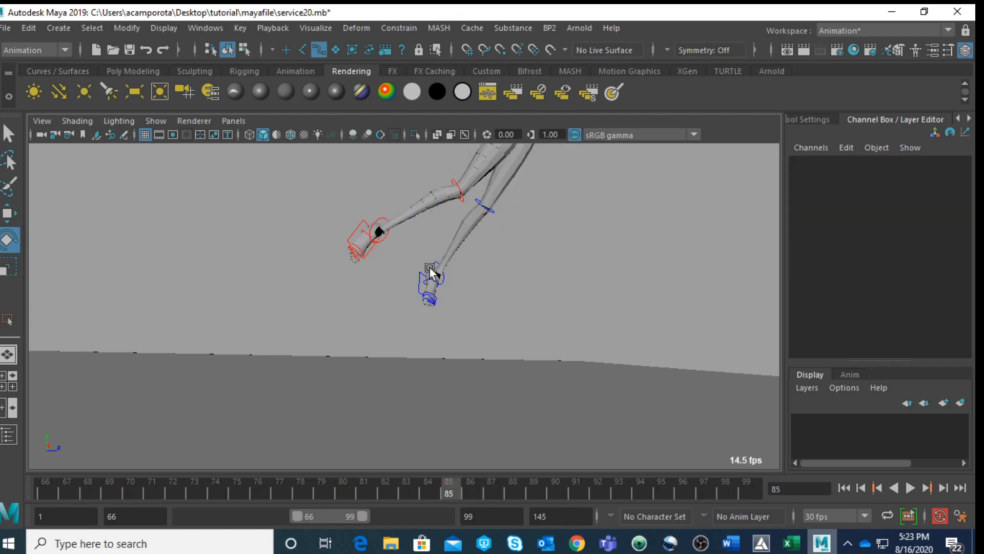
# Rotate and key jls_lf_ankle_fk_ctrl at frames 76 and 85 so the foot trails.
pyautogui.click(430, 270)
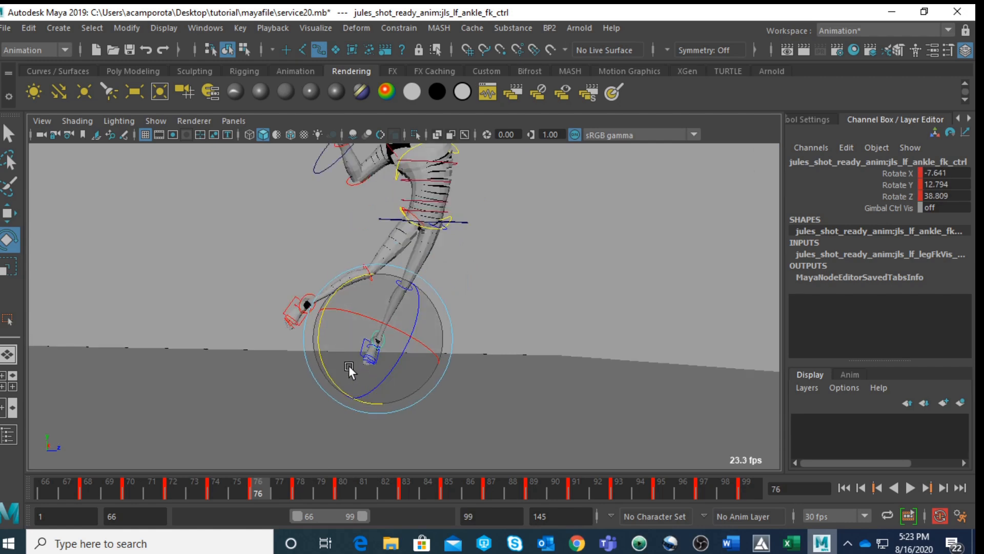
pyautogui.click(344, 487)
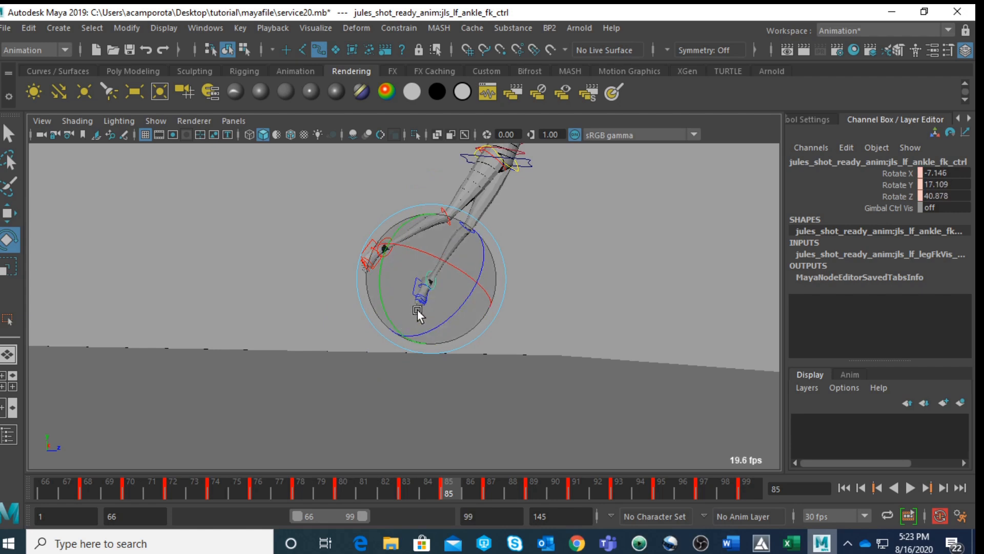
pyautogui.click(489, 481)
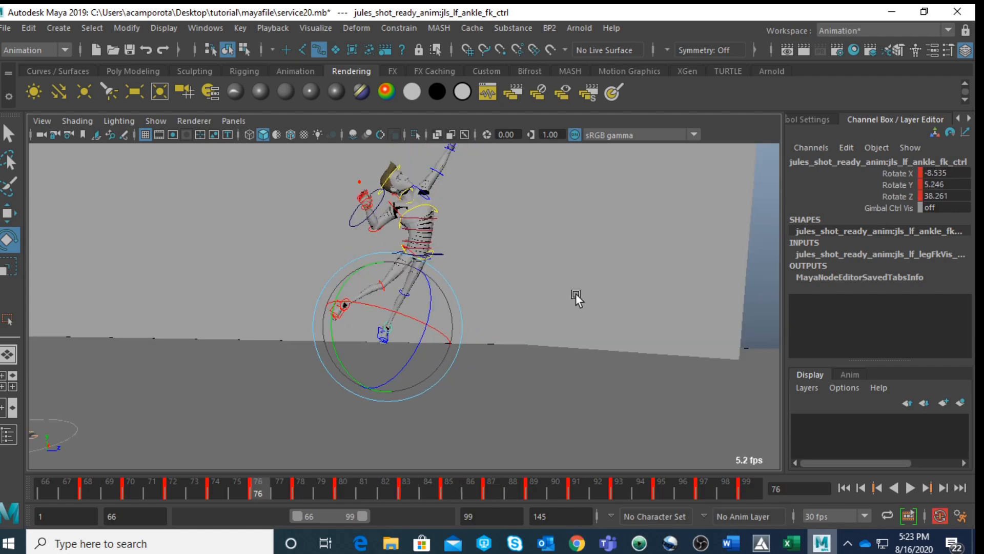
pyautogui.click(178, 482)
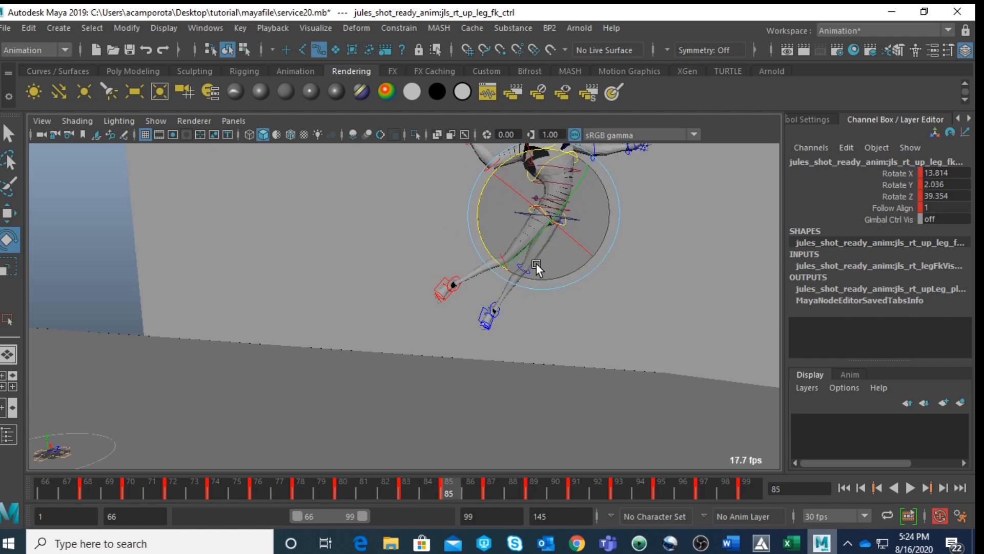
# Rotate jls_rt_up_leg_fk_ctrl with the rotate tool at frame 85 and key it.
pyautogui.click(217, 476)
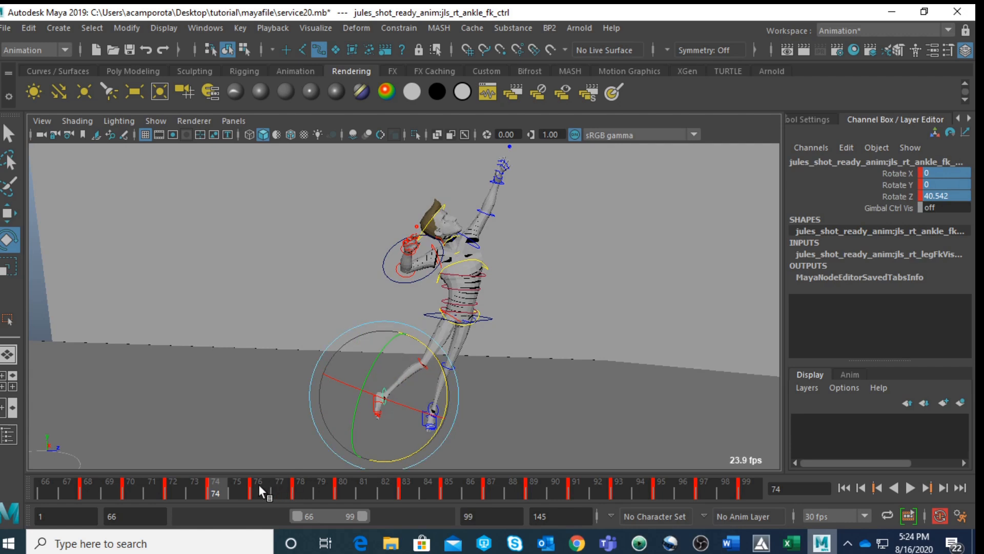
# Key progressively larger Z rotations on jls_rt_ankle_fk_ctrl frame by frame from 74 to 80.
pyautogui.click(256, 481)
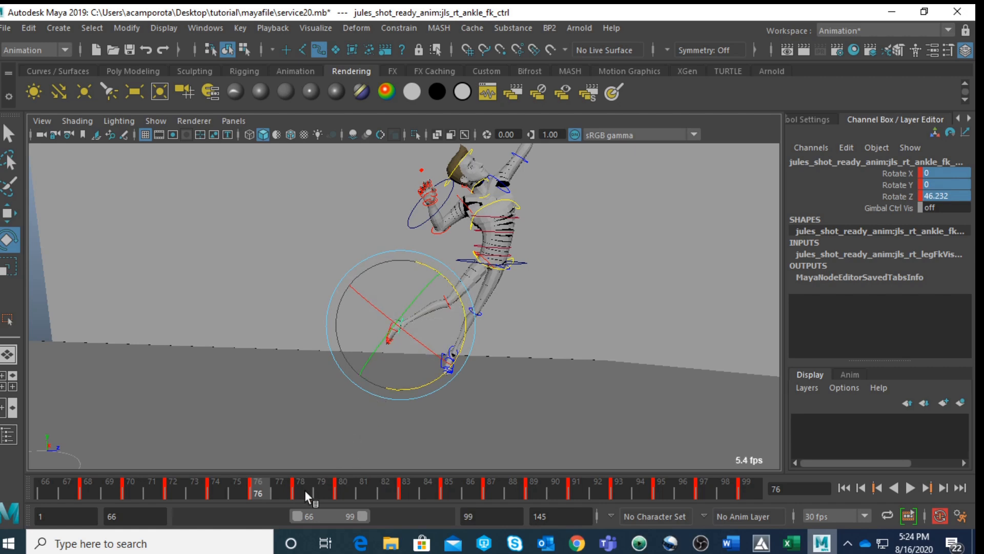
pyautogui.rightClick(307, 493)
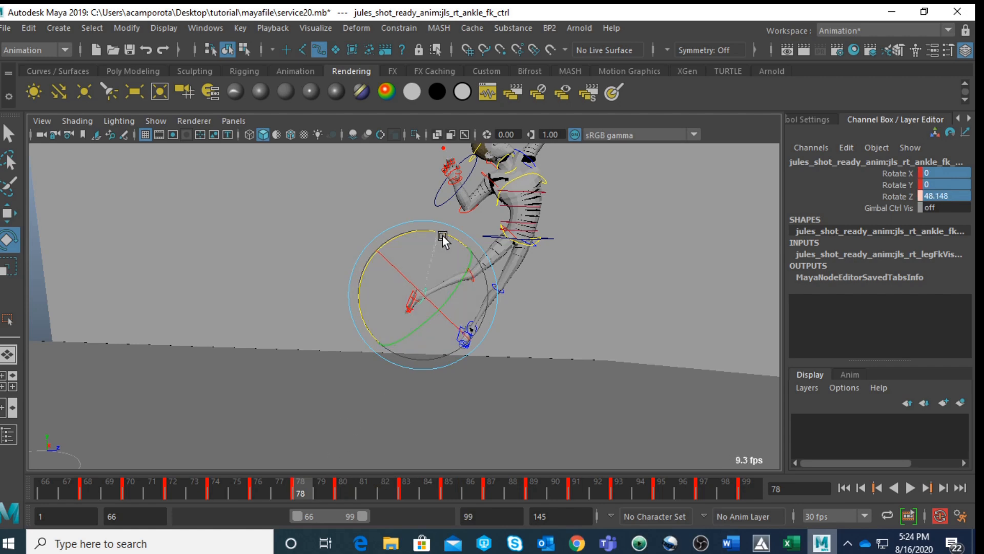
pyautogui.moveTo(339, 487)
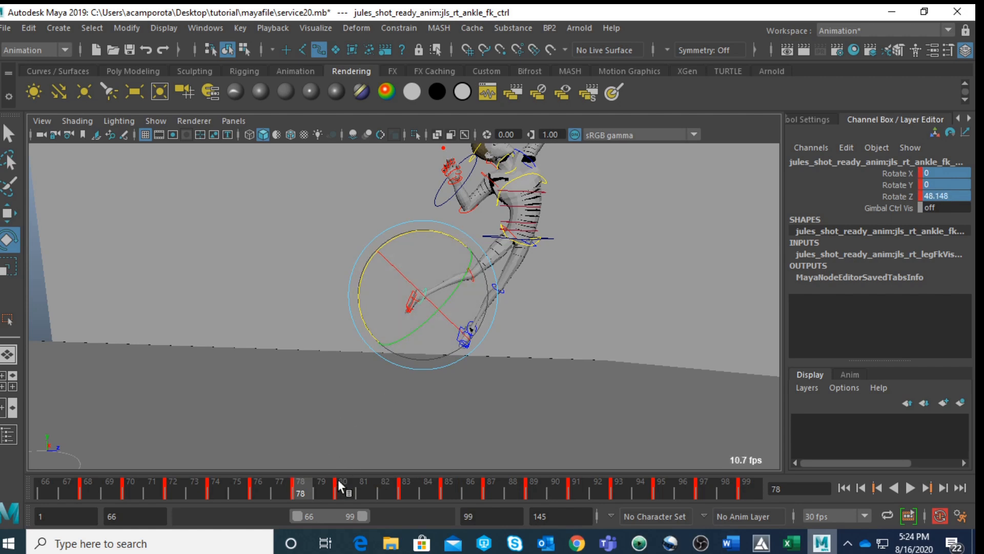
pyautogui.rightClick(345, 493)
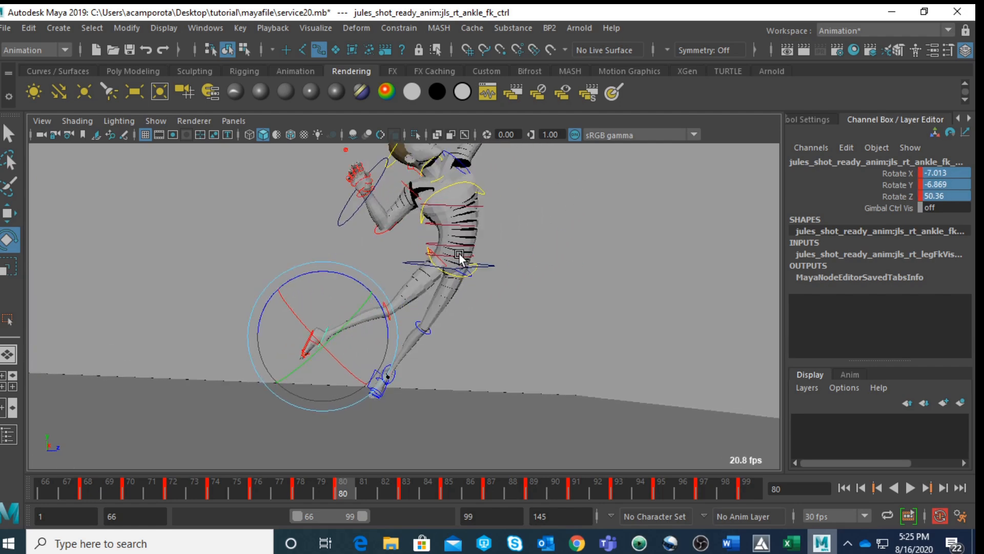
pyautogui.click(406, 464)
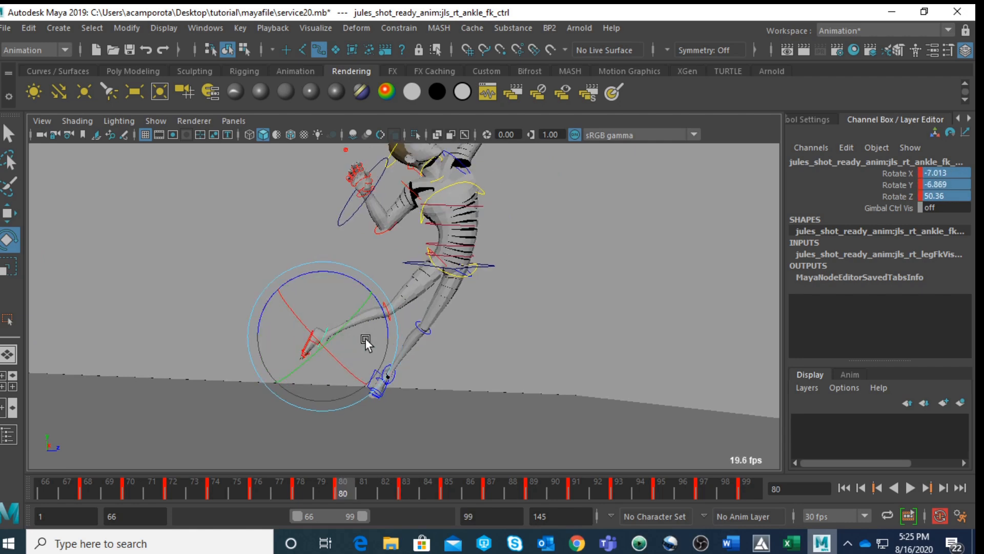
pyautogui.click(407, 478)
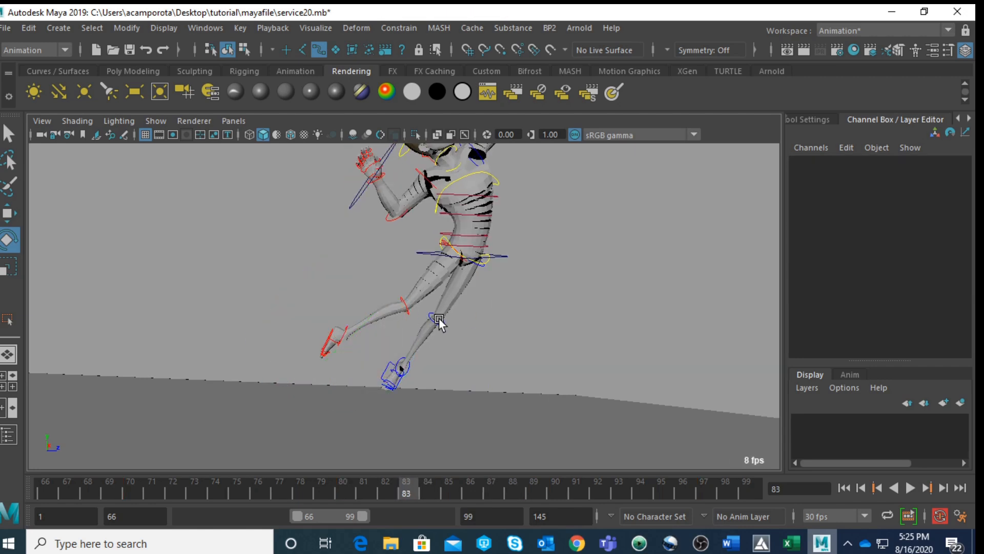
# Rotate the right ankle FK control further at frame 85 and key it.
pyautogui.click(439, 317)
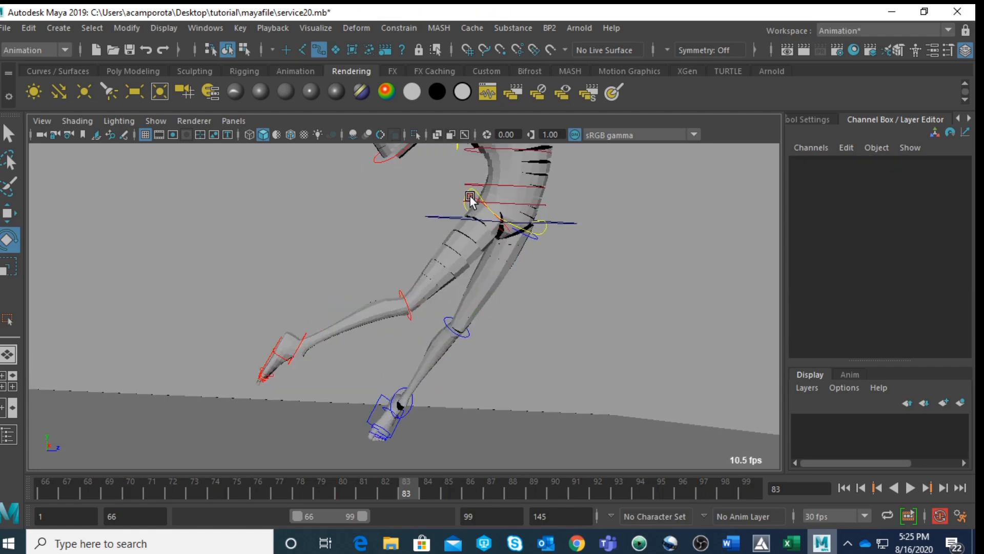
pyautogui.click(470, 196)
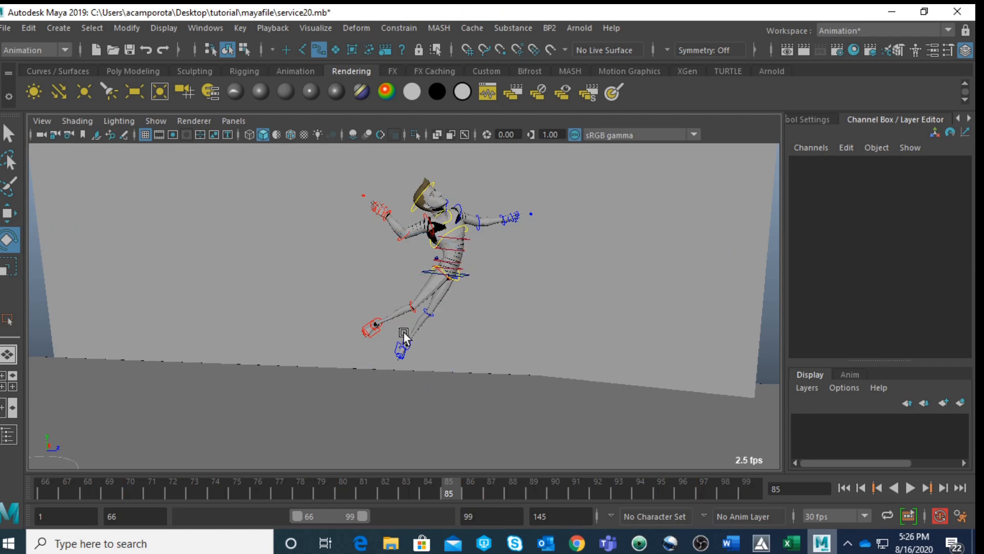
pyautogui.click(403, 339)
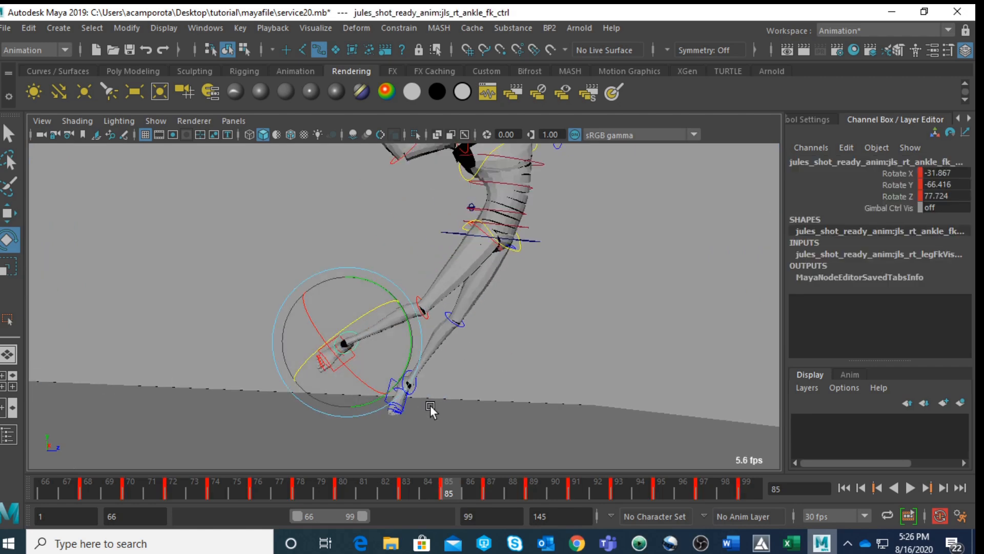
pyautogui.rightClick(432, 408)
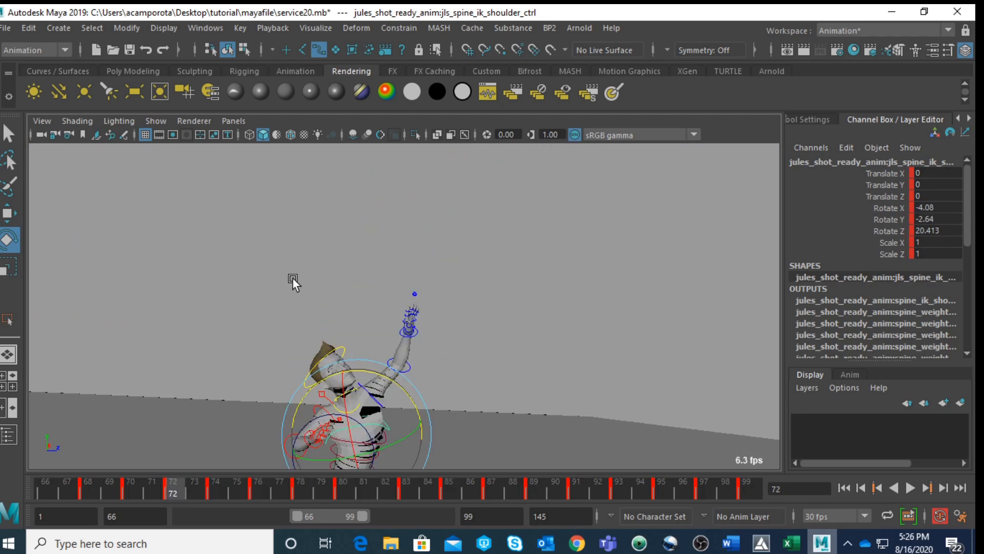
# Rotate and key the spine IK shoulder control at frames 72, 80 and 83.
pyautogui.click(10, 543)
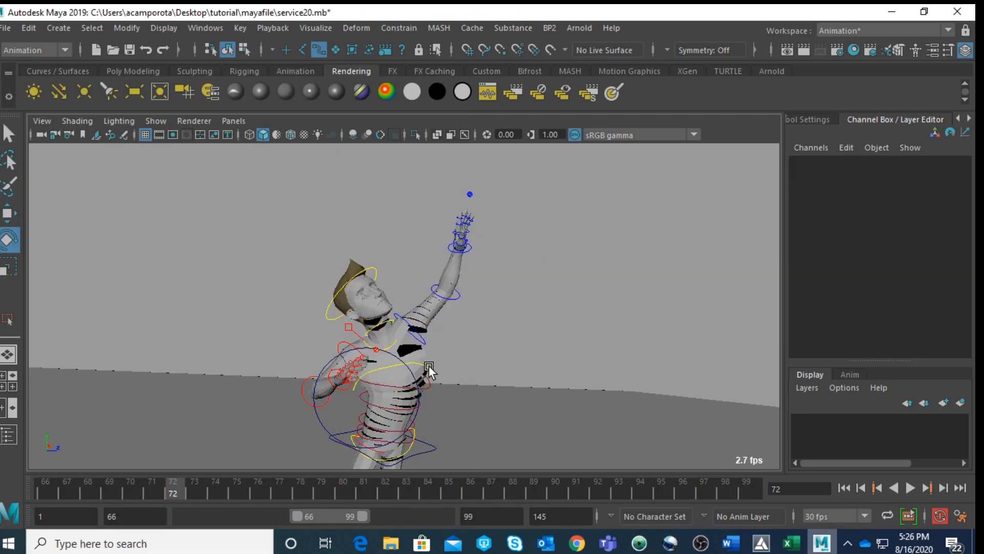
pyautogui.click(429, 367)
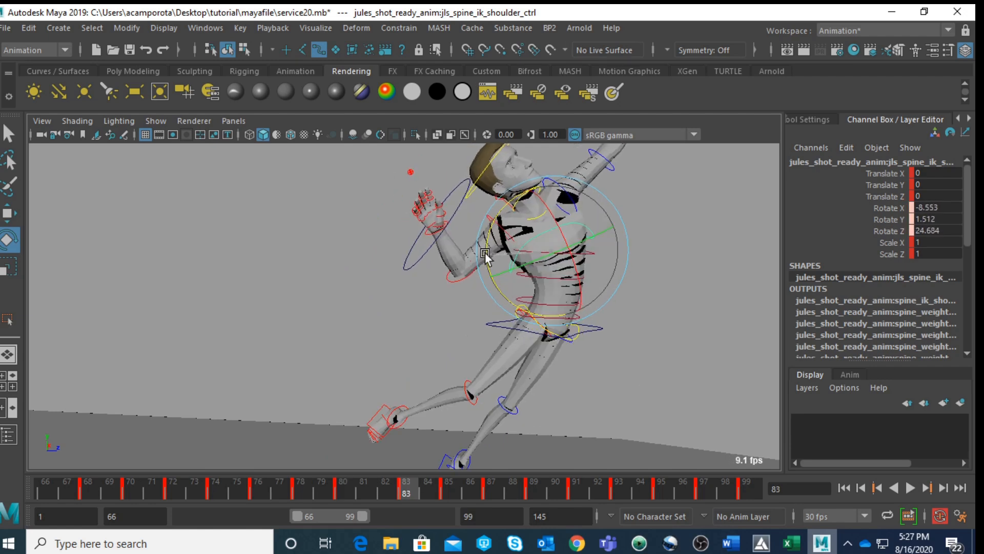
pyautogui.click(444, 468)
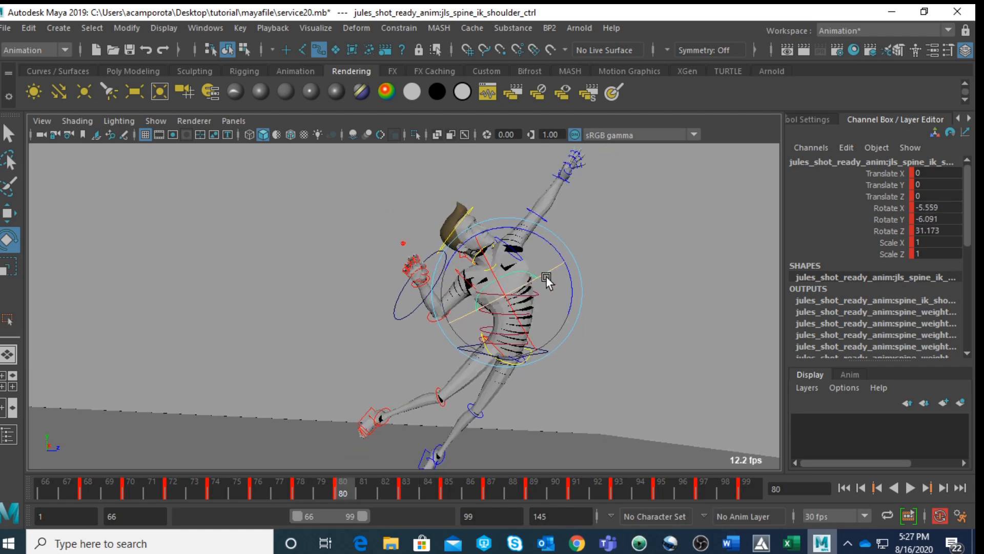
pyautogui.click(406, 484)
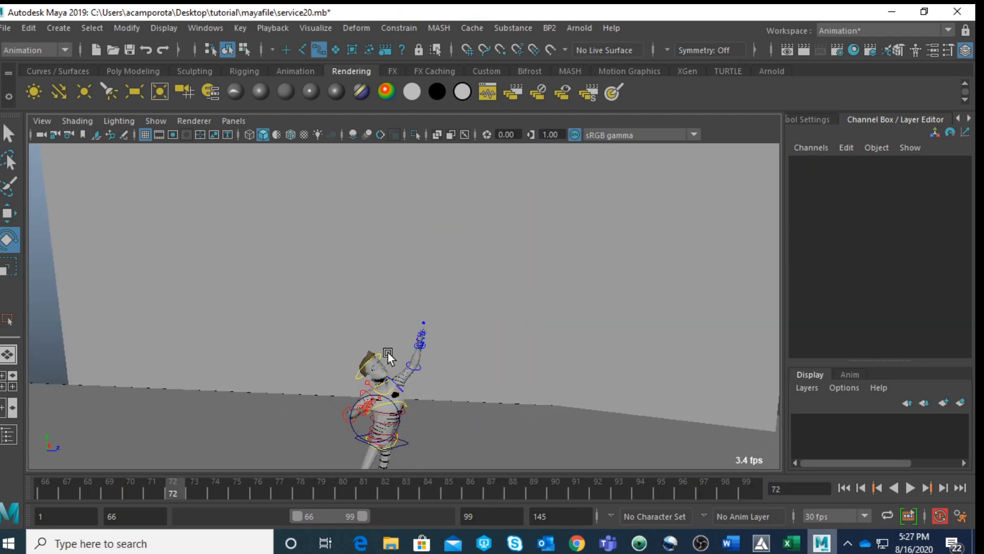
pyautogui.click(389, 352)
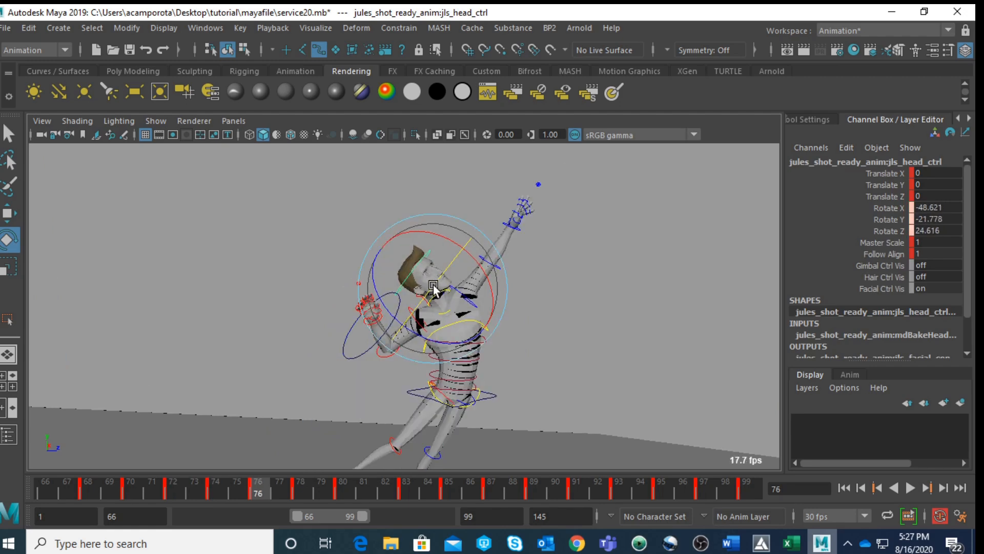
# Rotate the head control back at frame 76 and key it.
pyautogui.click(300, 481)
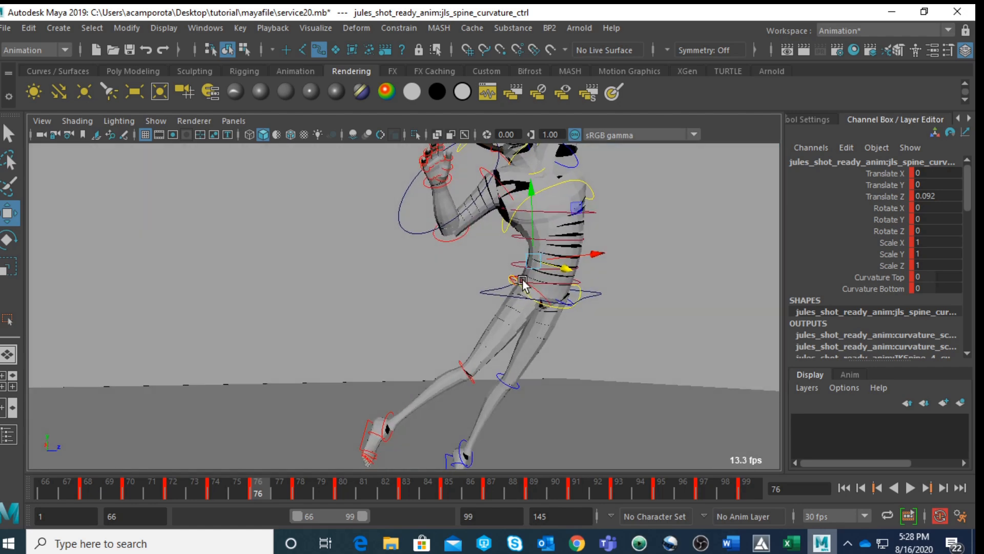
# Move the spine curvature control slightly in Z at frame 76 and key it.
pyautogui.click(301, 482)
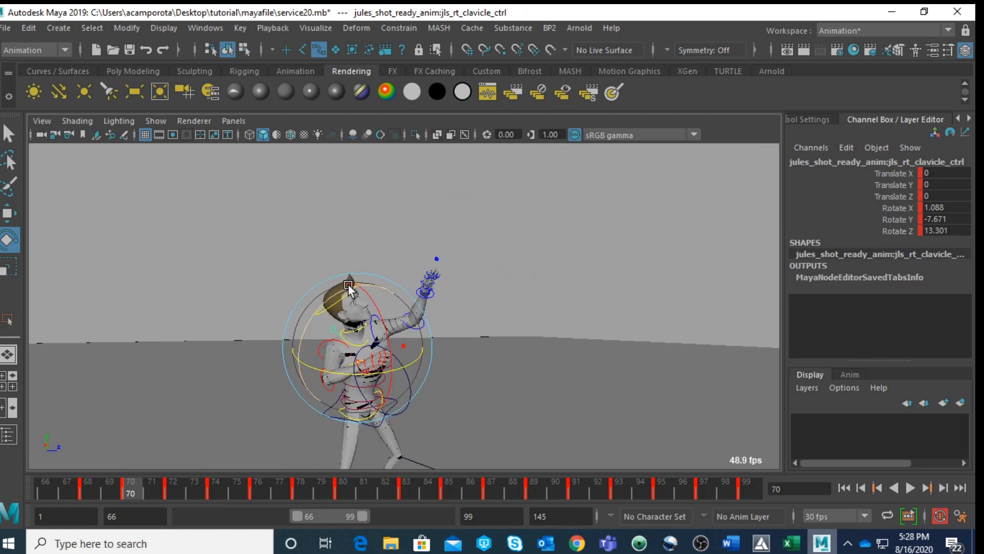
pyautogui.moveTo(320, 320)
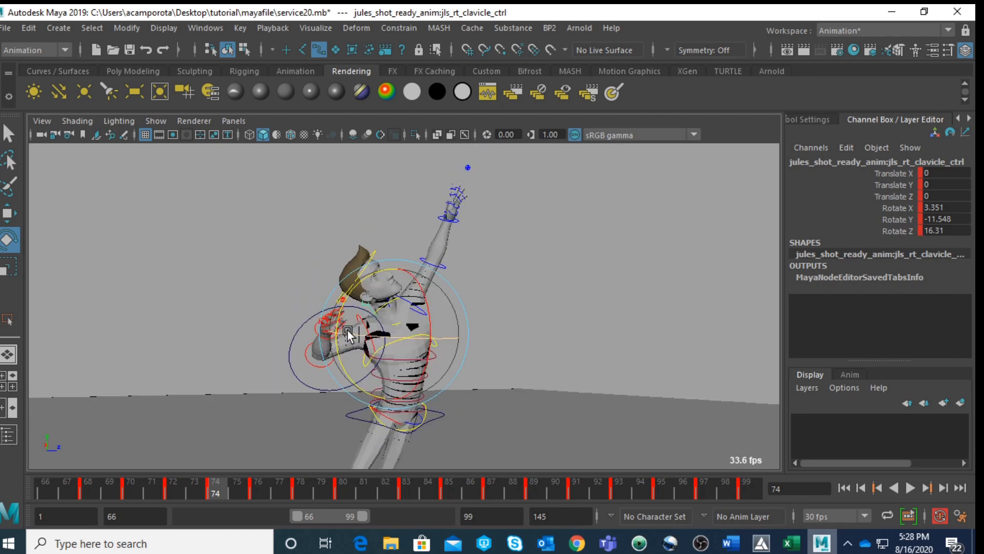
# Rotate and key the right clavicle control at frames 70, 74 and 80.
pyautogui.click(243, 478)
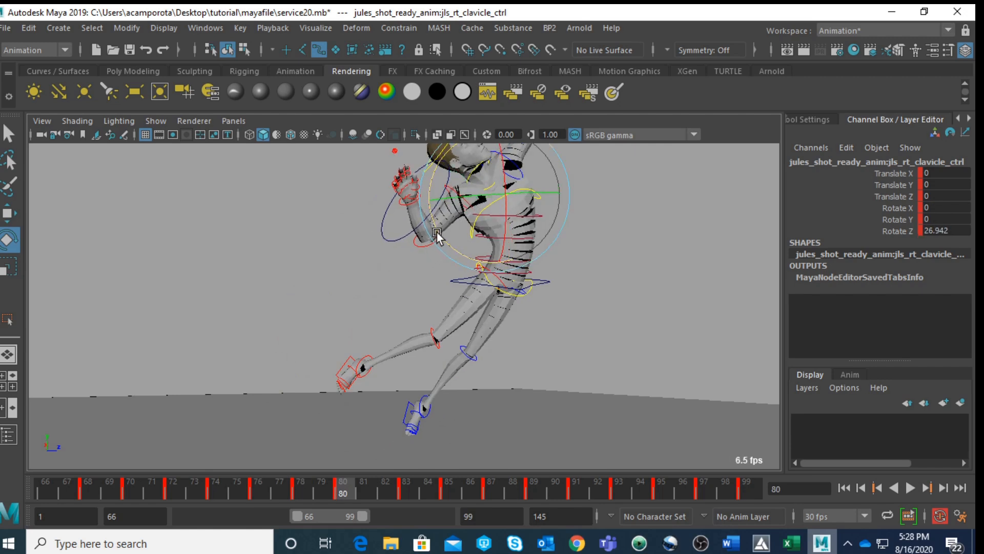
pyautogui.click(302, 488)
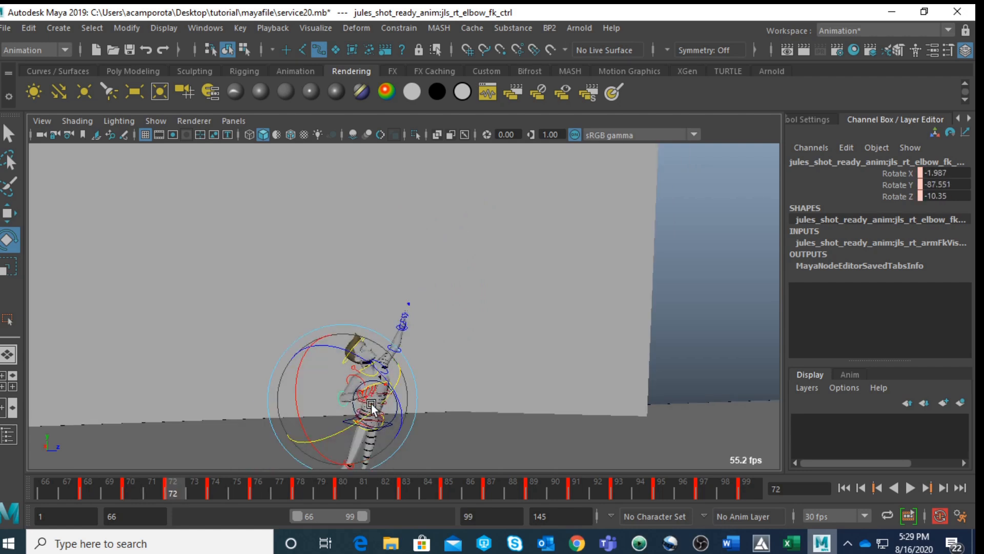
# Rotate and key the right elbow FK and wrist FK controls at frames 80 and 85.
pyautogui.click(214, 488)
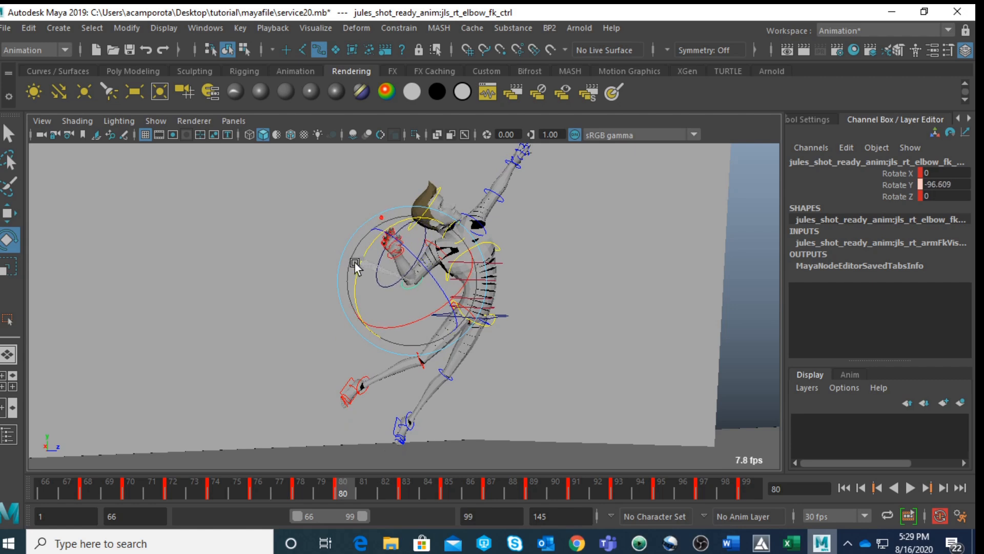
pyautogui.click(406, 480)
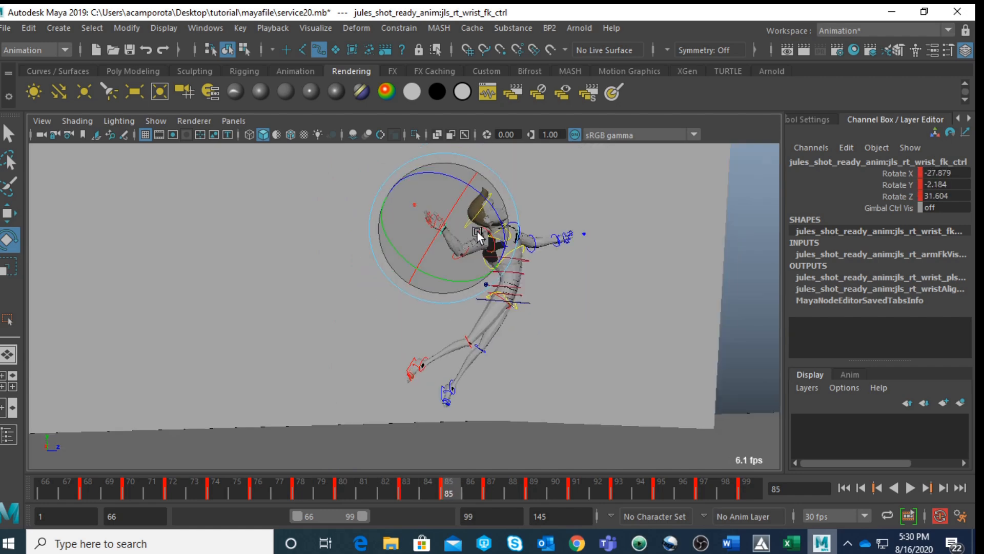
pyautogui.click(129, 477)
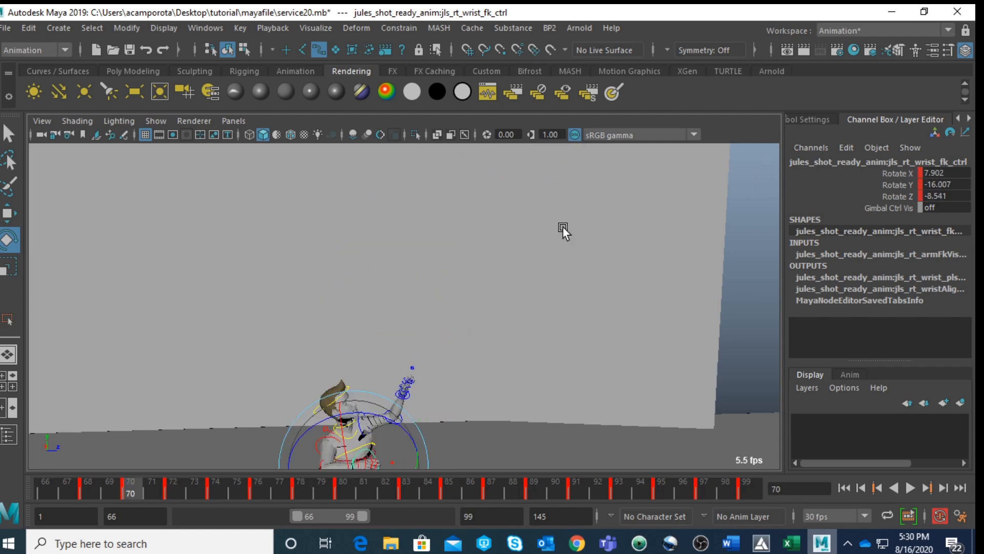
pyautogui.click(375, 401)
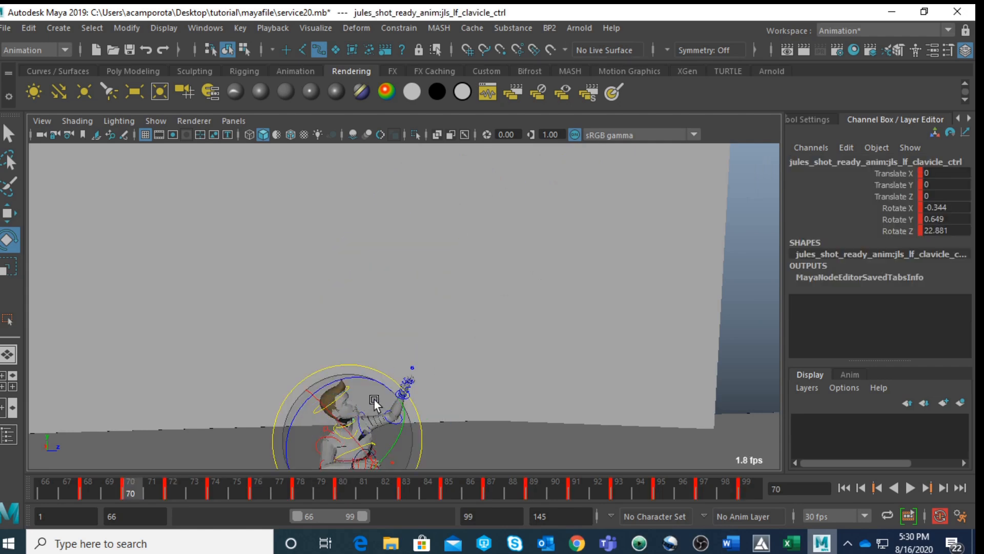
# Key left upper-arm poses at frames 80 and 83, then rotate and key the left wrist.
pyautogui.click(370, 412)
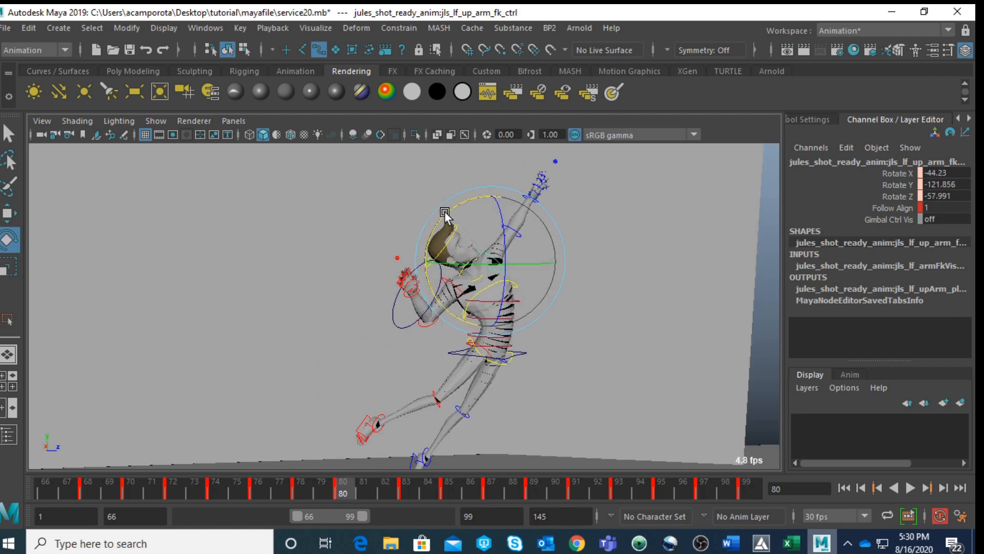
pyautogui.click(407, 481)
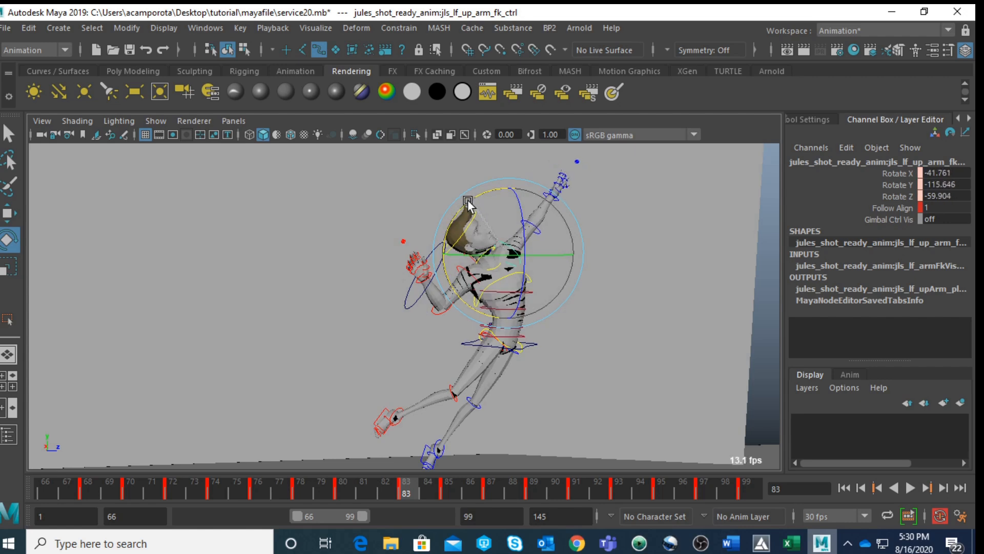
pyautogui.click(572, 240)
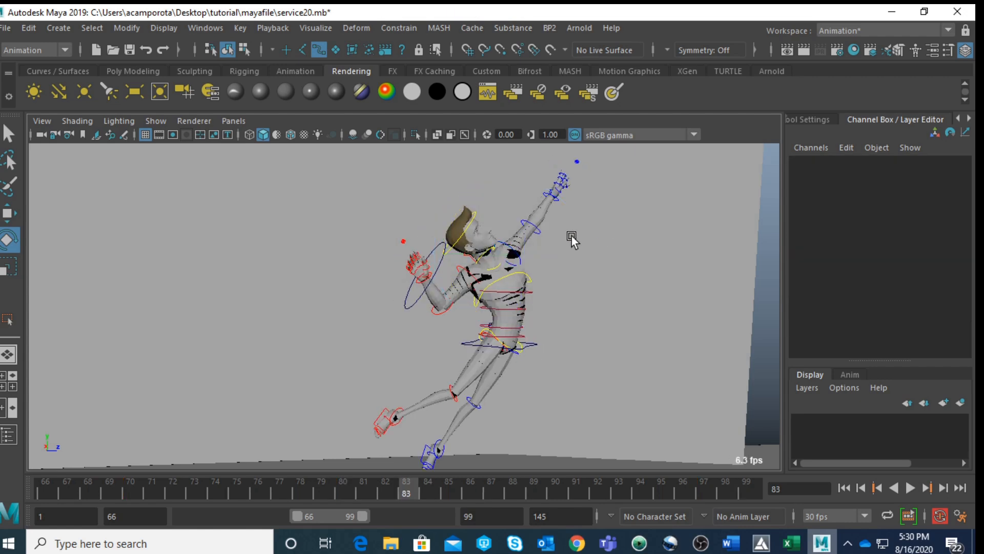
pyautogui.moveTo(541, 228)
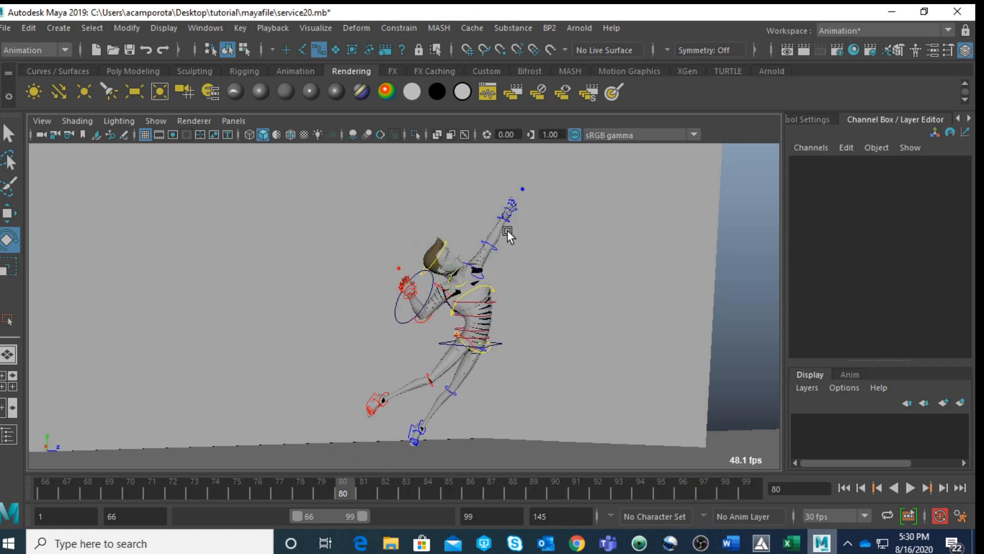
pyautogui.click(508, 232)
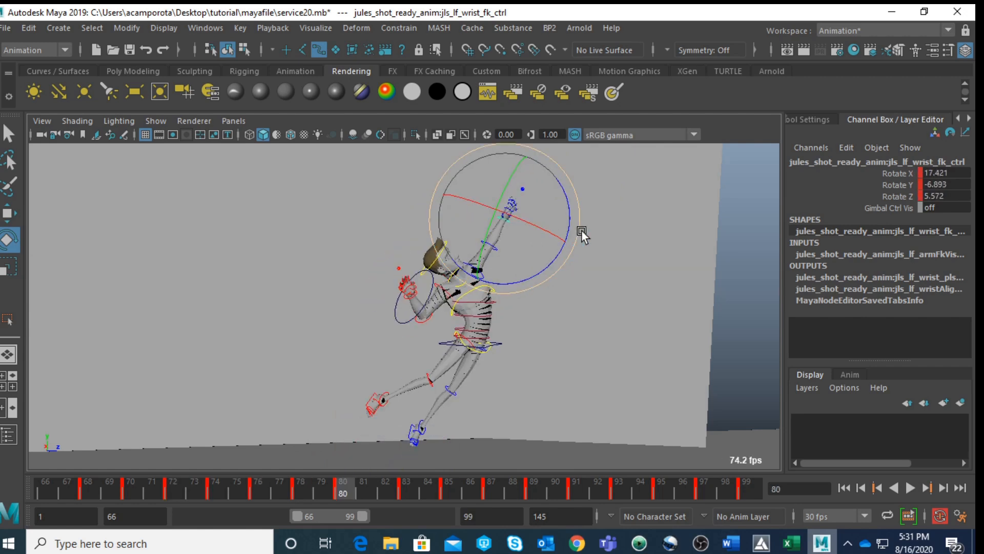
pyautogui.click(559, 251)
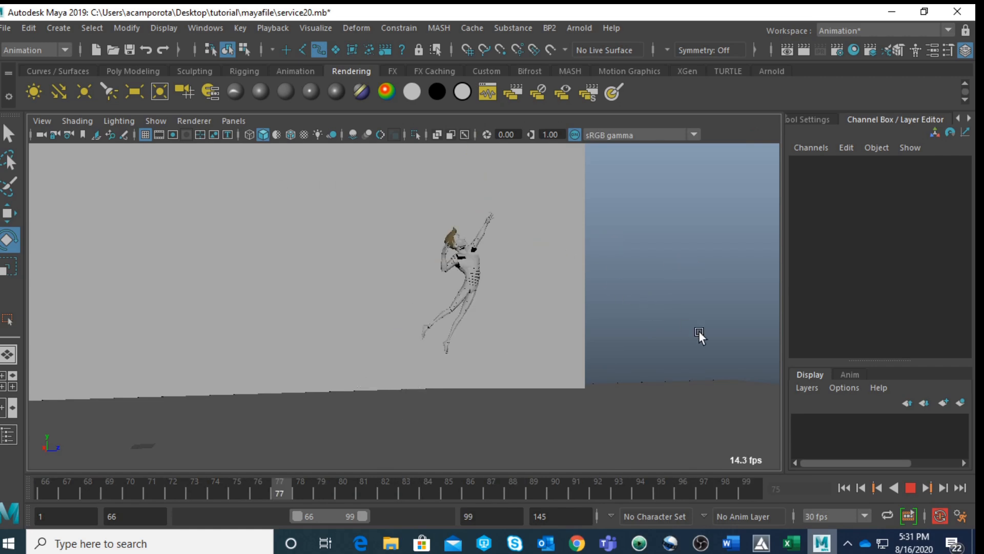
# Stop the jump playback after watching it loop from the frame 69 crouch.
pyautogui.click(897, 488)
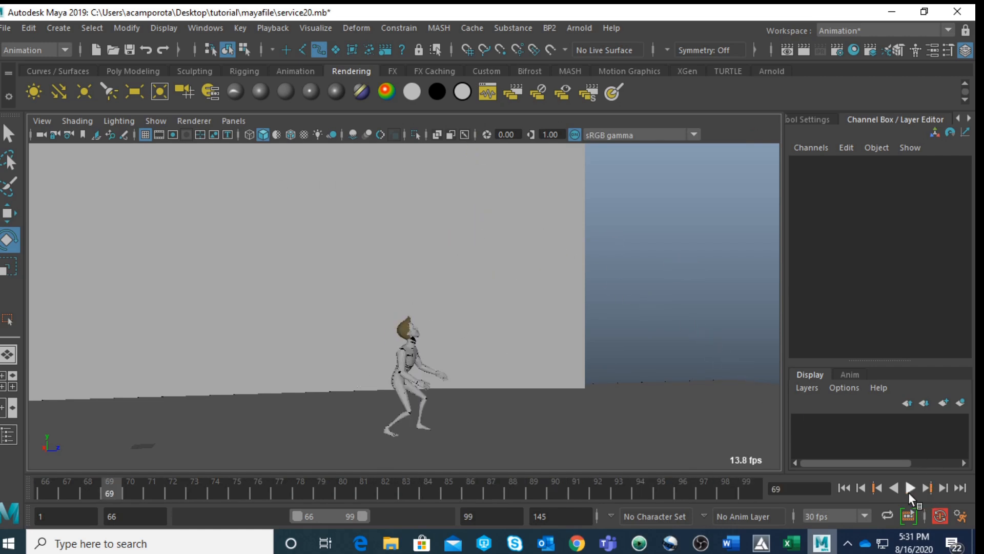